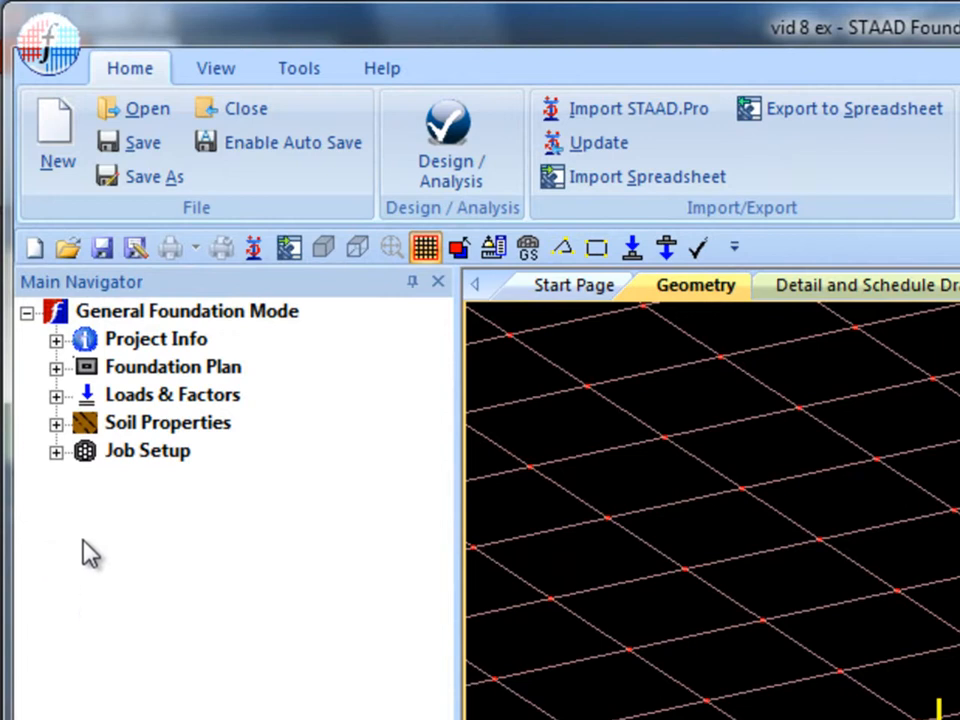
Start a new Isolated job named iso from Job Setup, with US code and English units.
left_click(57, 451)
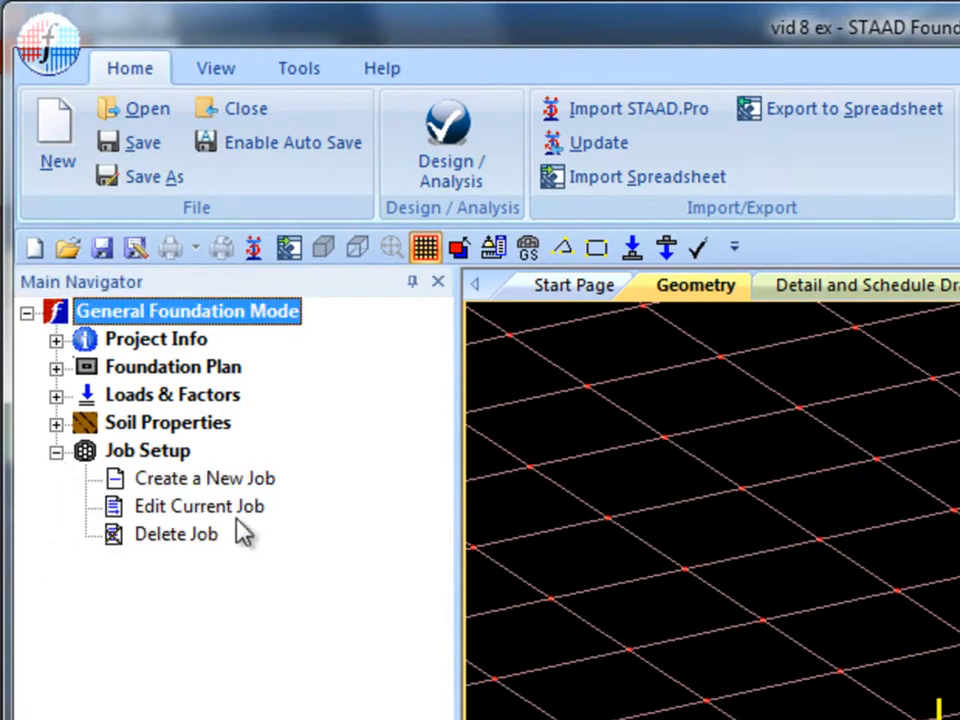
left_click(204, 478)
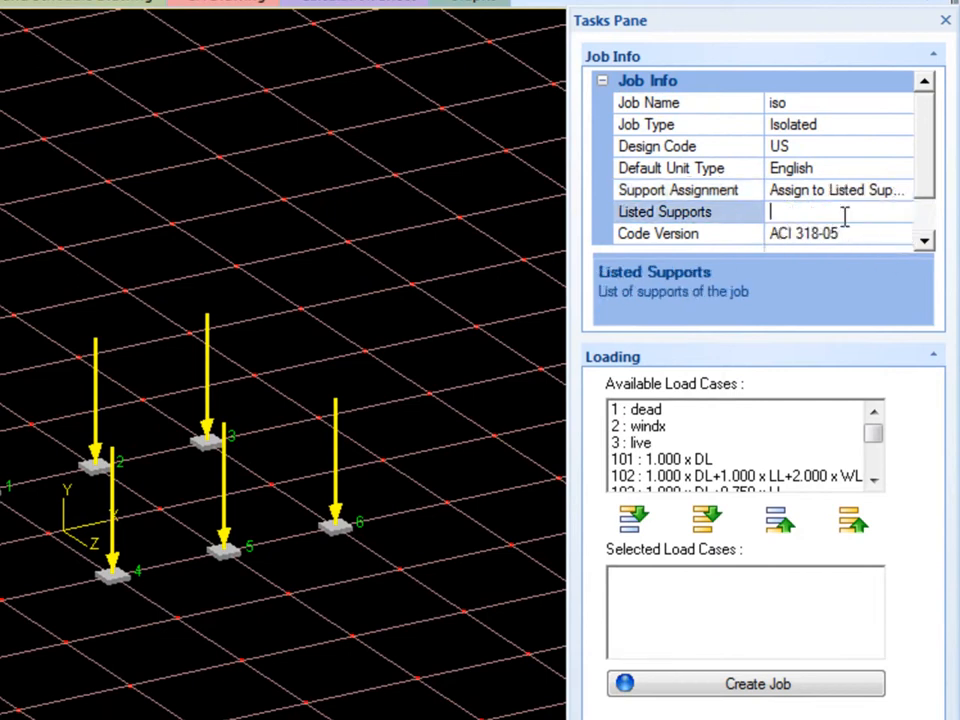
Create the iso job for supports 1, 2, 4 and 5 with all load cases selected.
type("1 2 4 5")
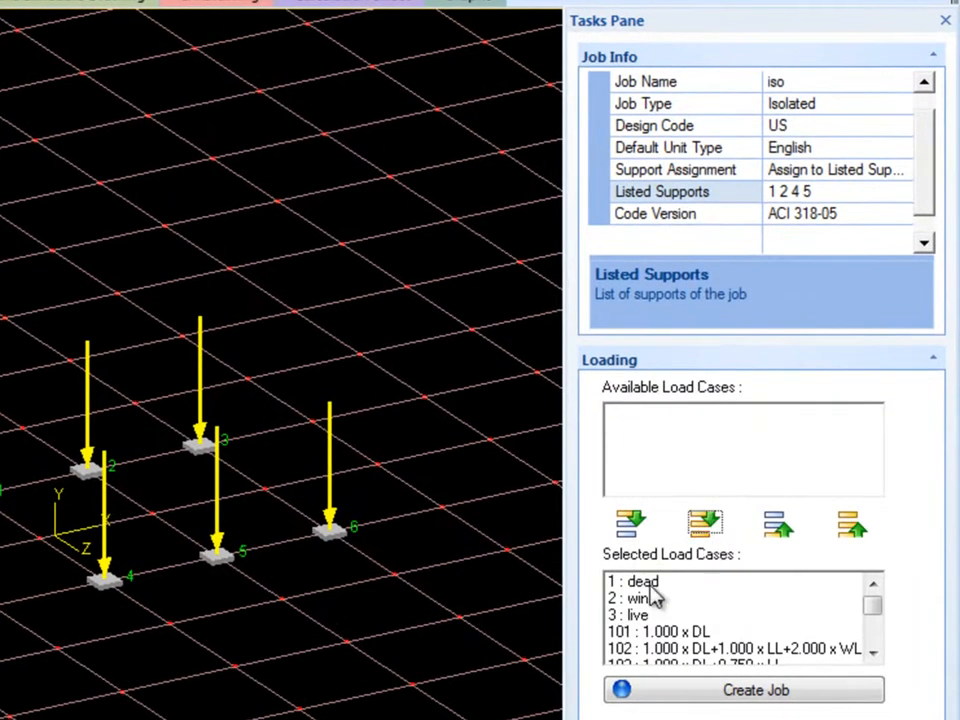
left_click(779, 525)
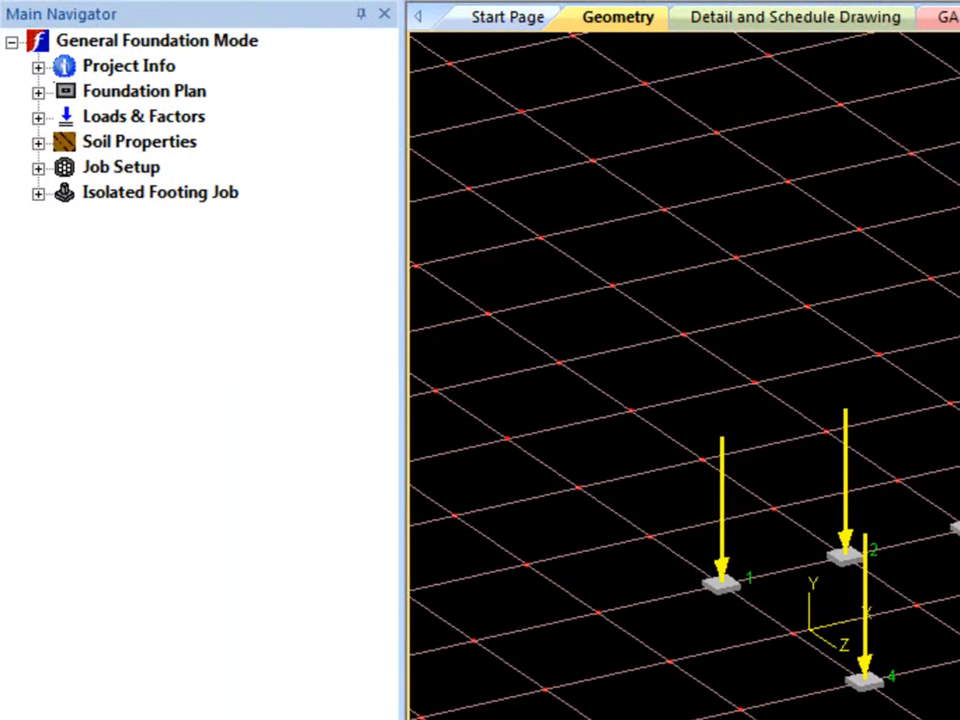
Expand the Isolated Footing Job and its Design Parameters in the Main Navigator.
left_click(37, 192)
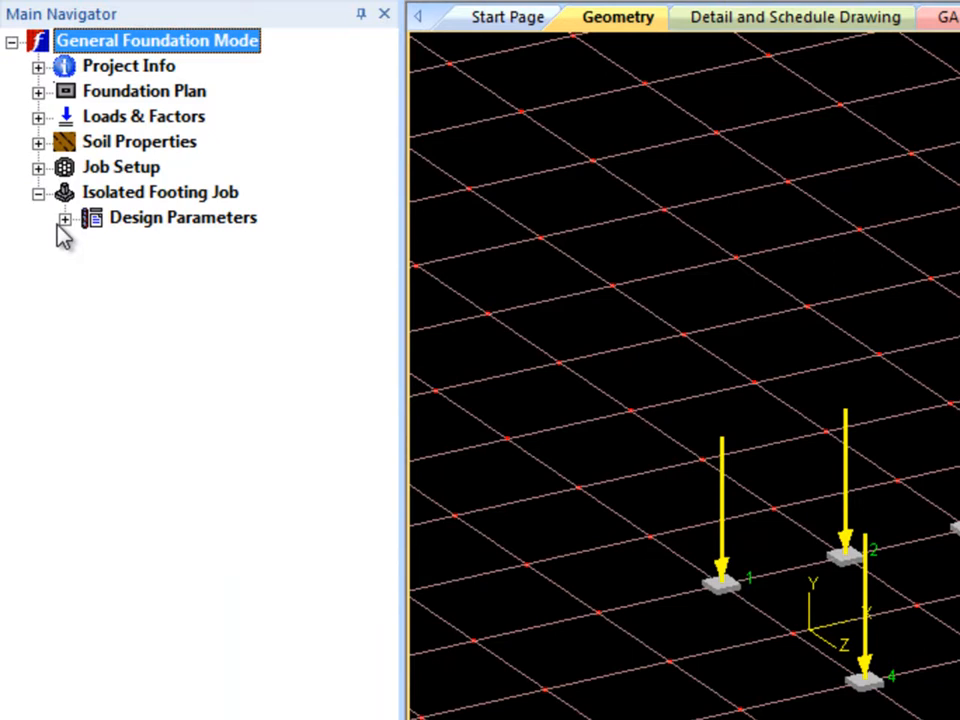
left_click(63, 218)
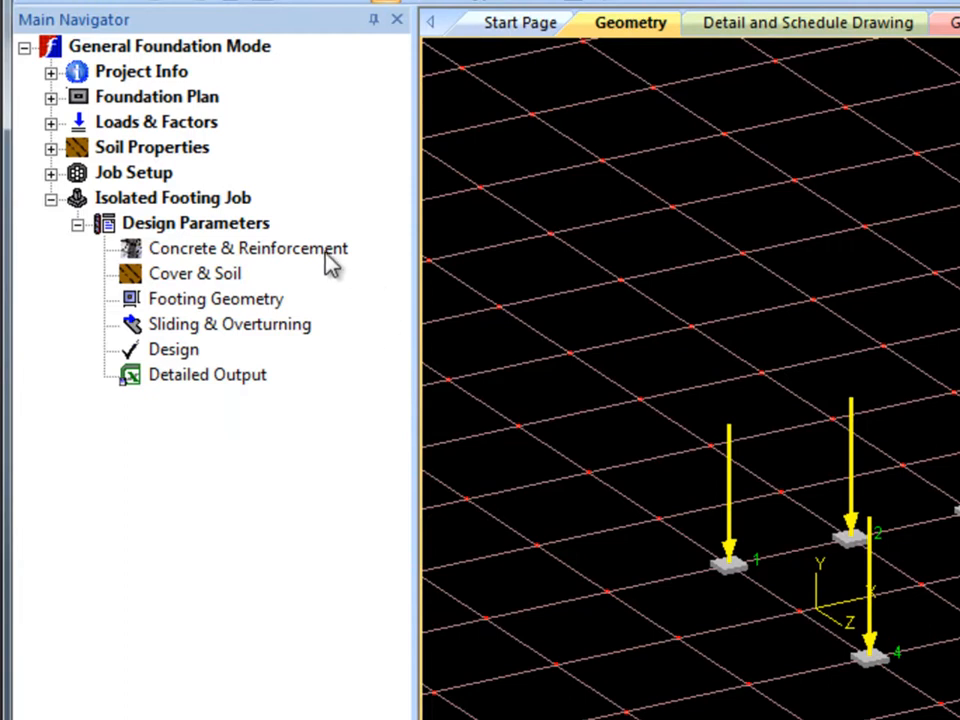
Review Concrete & Reinforcement, then show Cover & Soil with Undrained Condition and 4 kip/ft2 bearing.
left_click(248, 248)
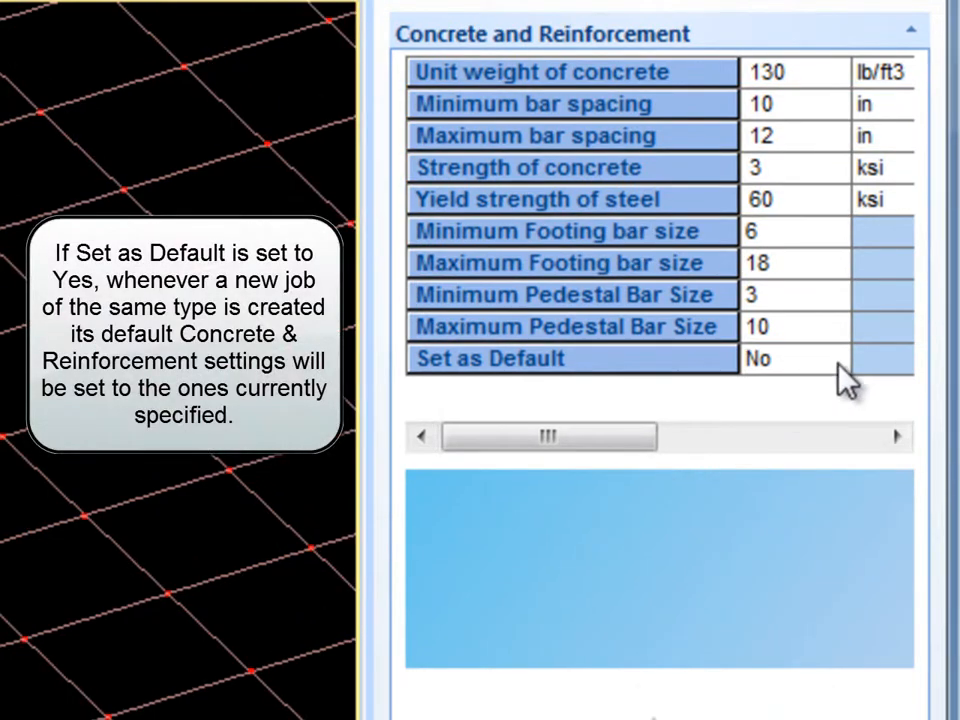
left_click(795, 359)
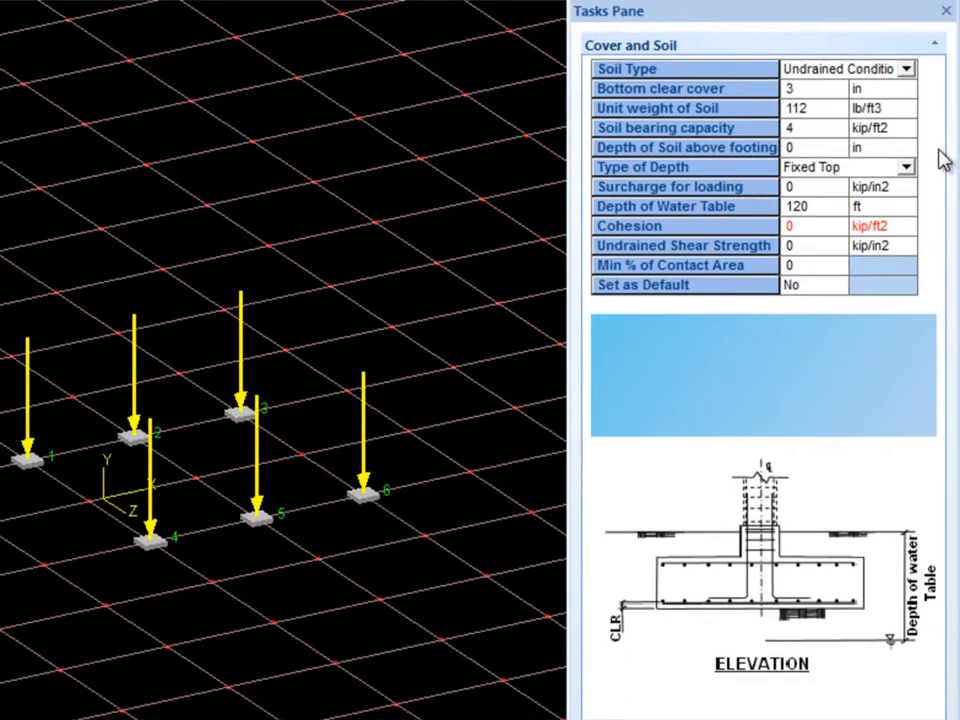
left_click(904, 68)
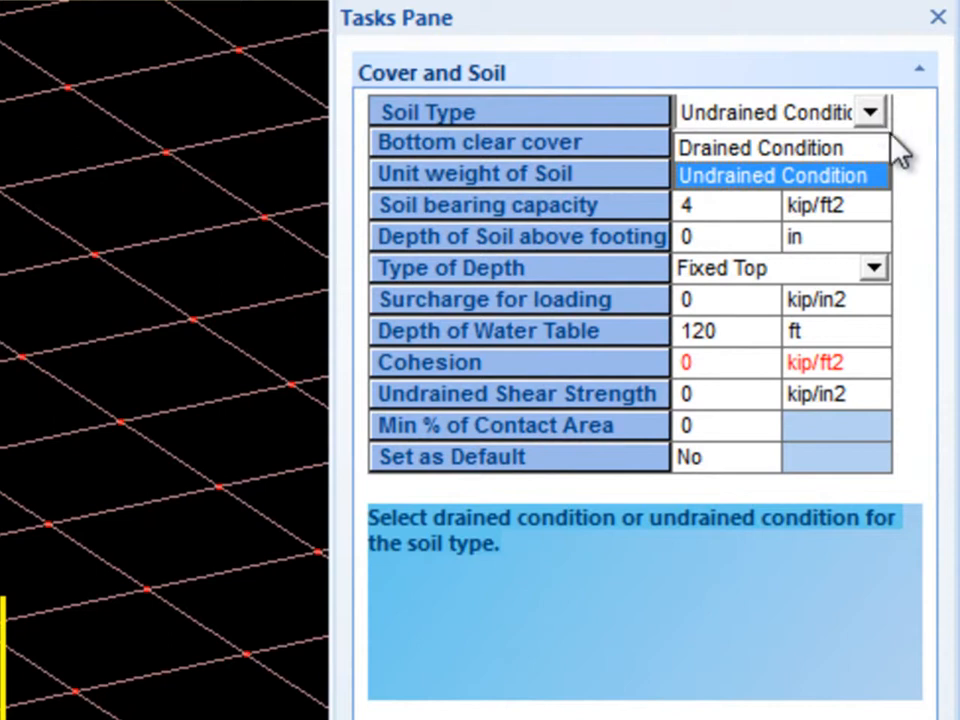
left_click(760, 147)
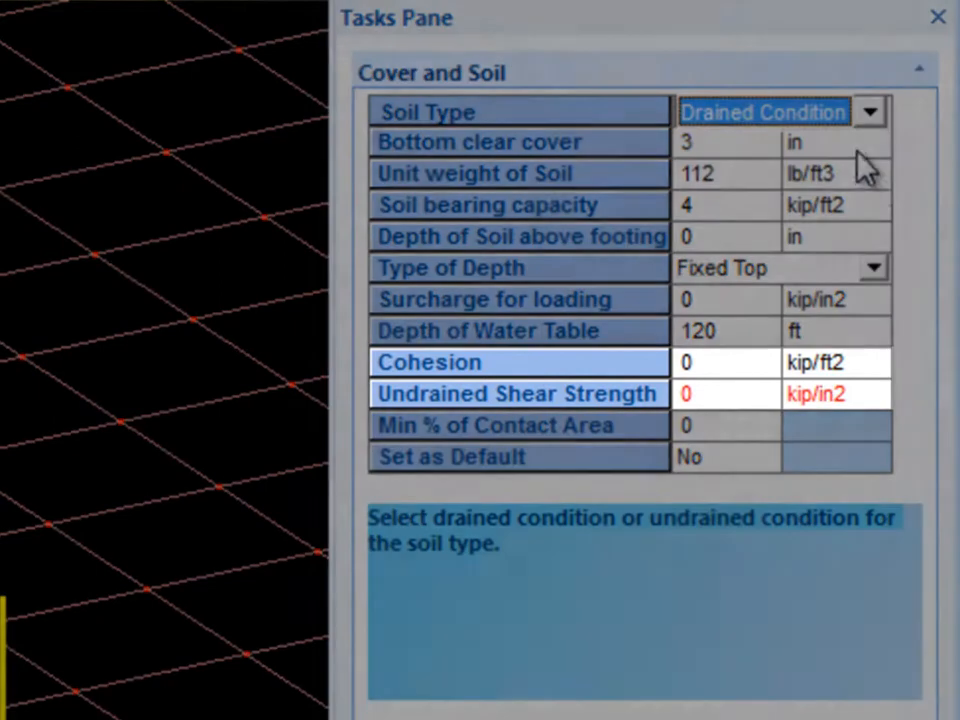
left_click(868, 111)
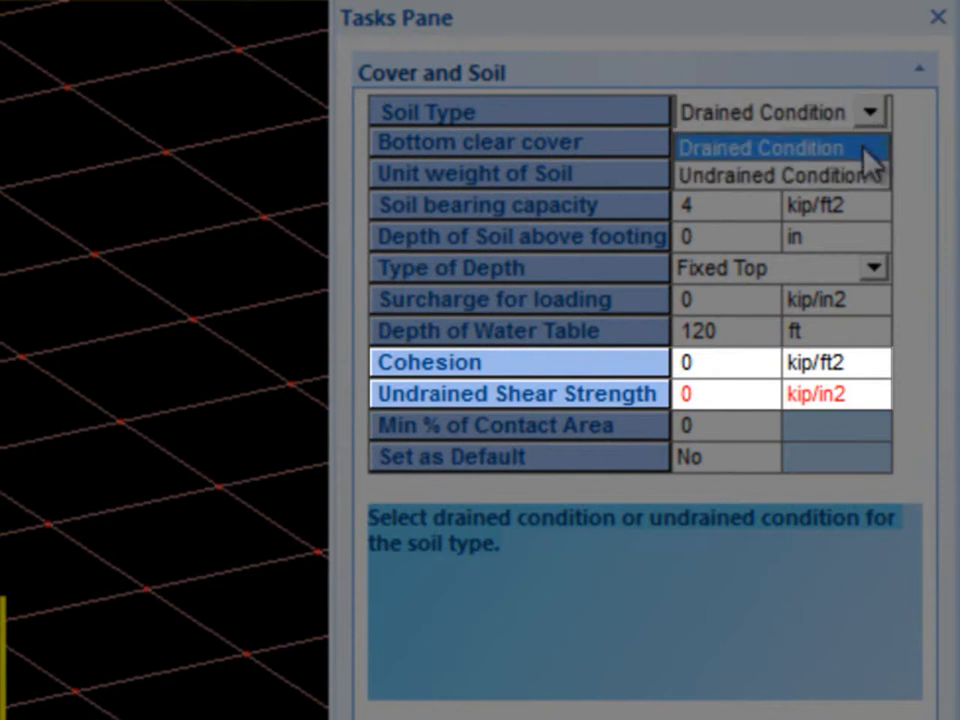
left_click(780, 176)
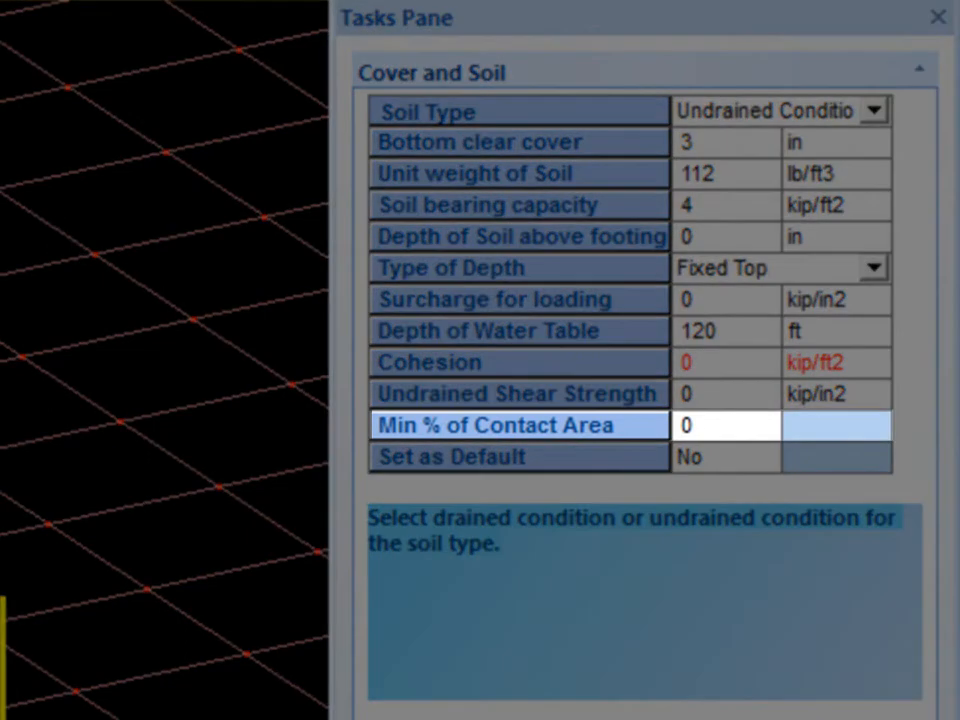
left_click(725, 425)
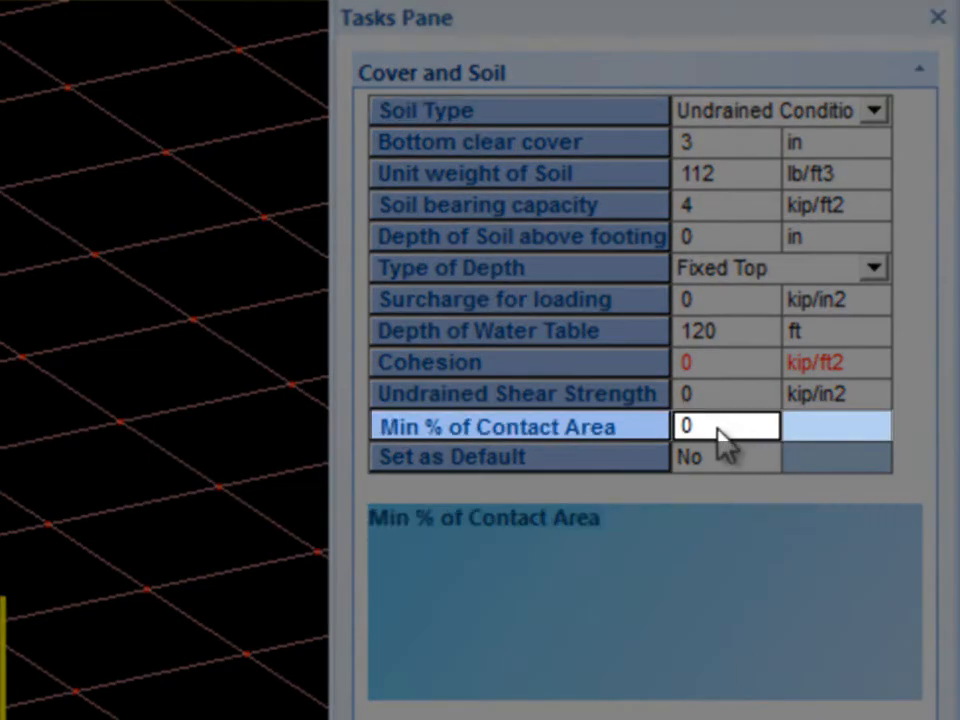
type("8")
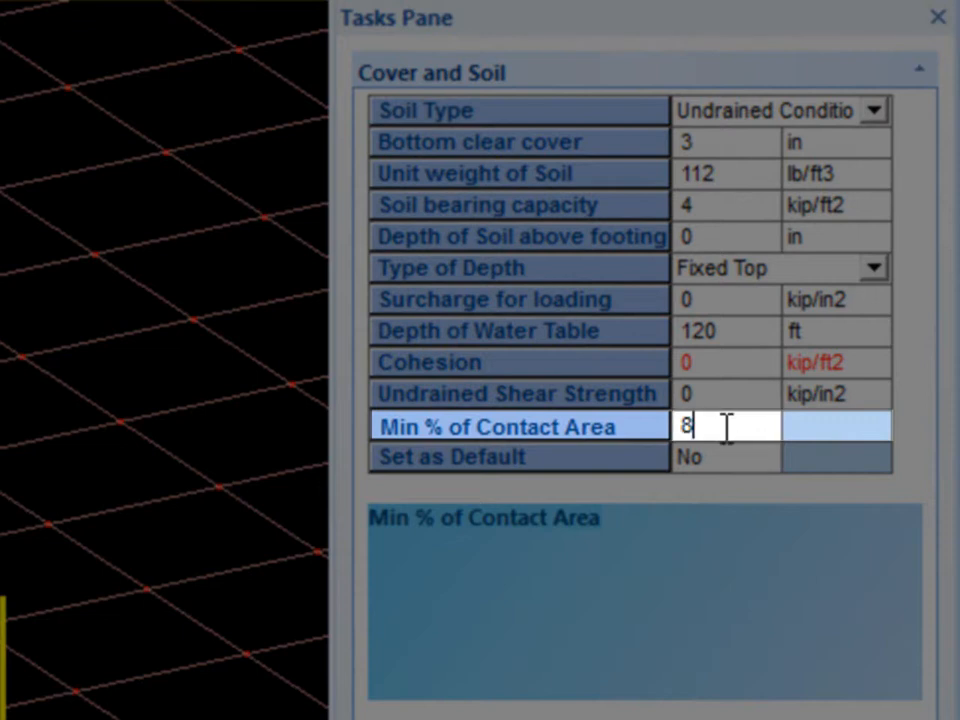
type("0")
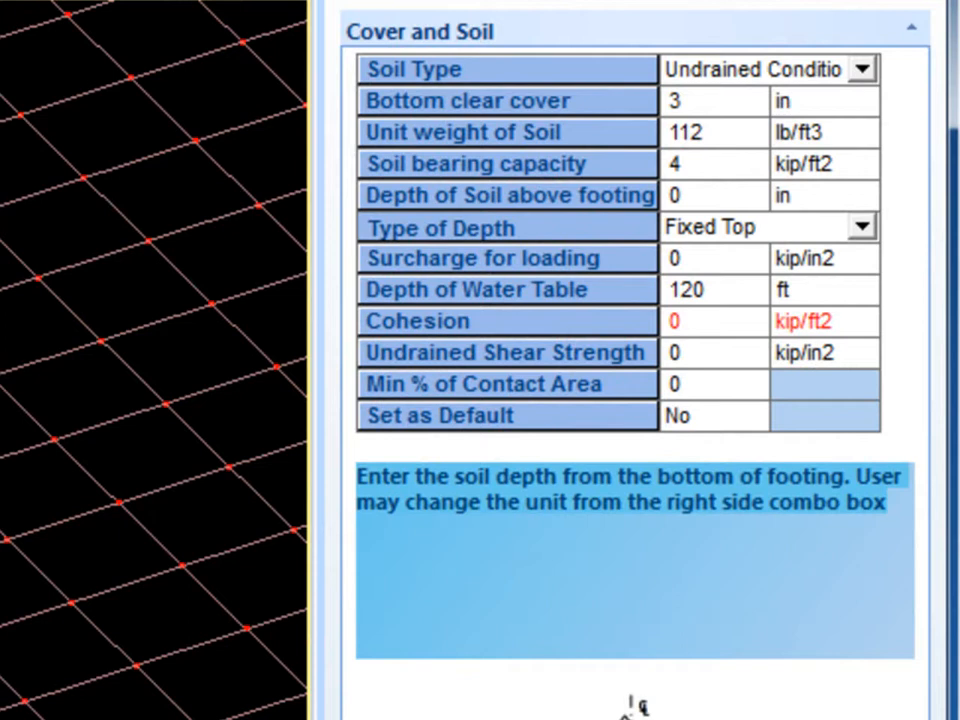
Change the footing Type of Depth from Fixed Top to Fixed Bottom.
left_click(858, 227)
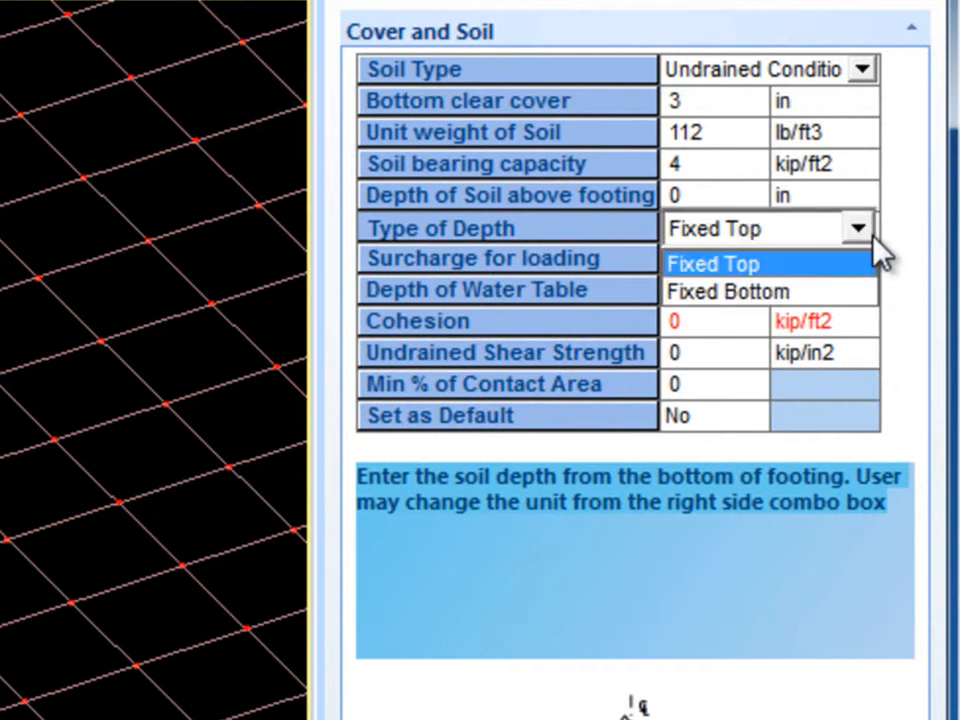
left_click(712, 263)
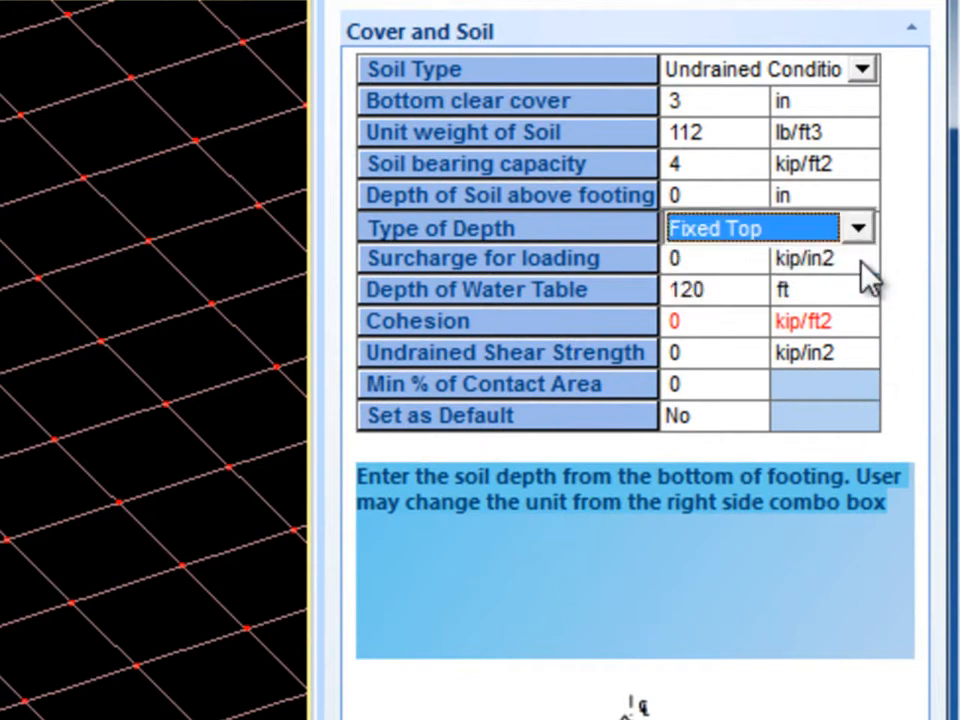
left_click(857, 228)
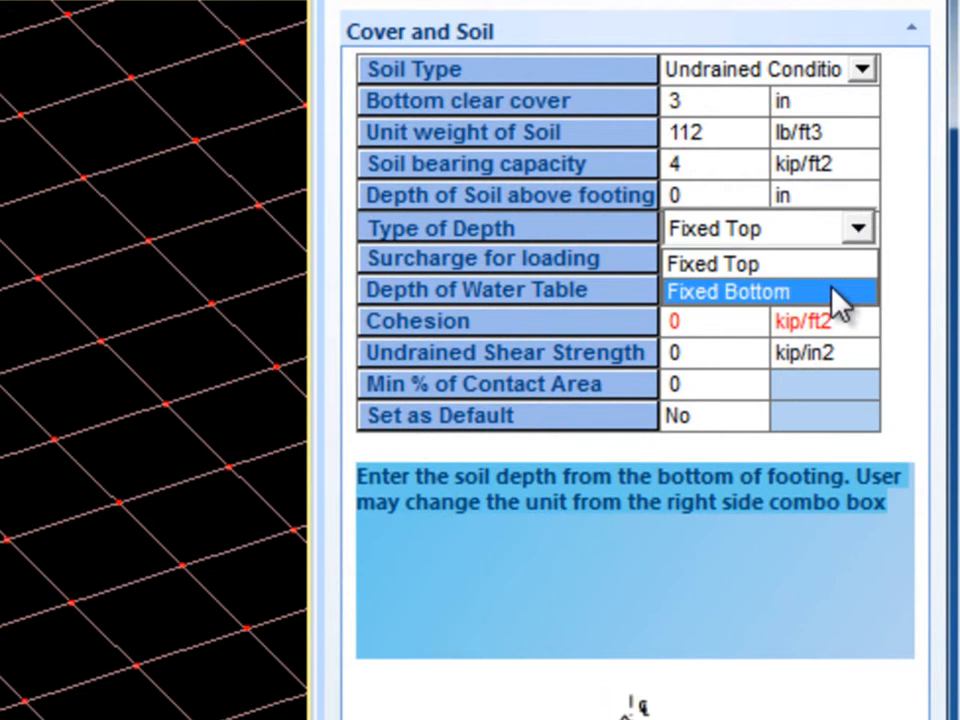
left_click(727, 291)
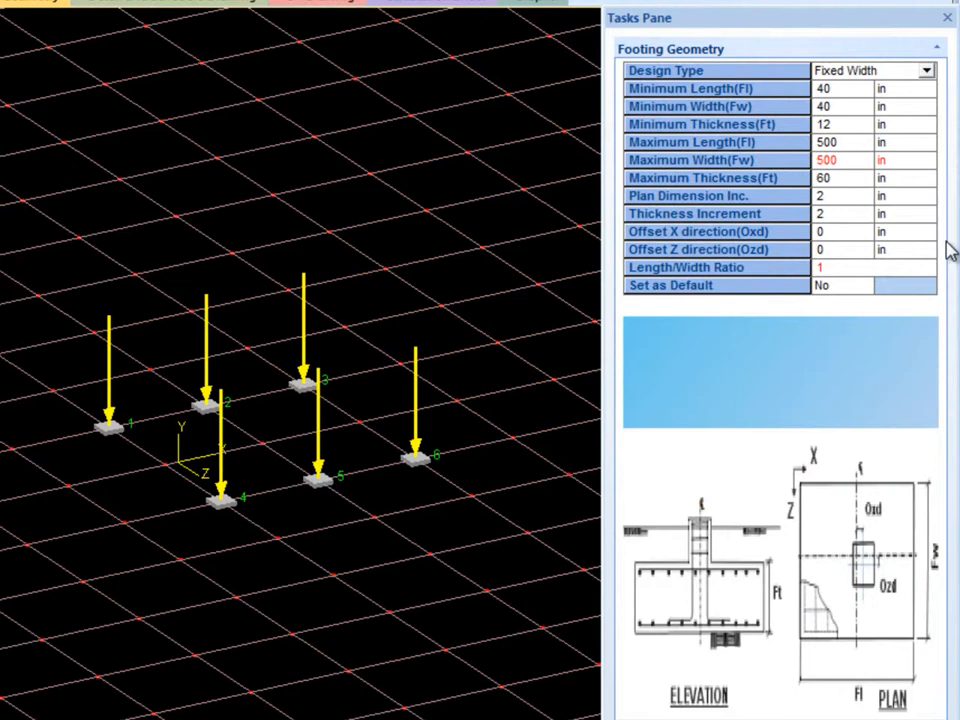
Set the footing Design Type to Calculate Dimension, keeping 40–500 in plan limits.
left_click(924, 70)
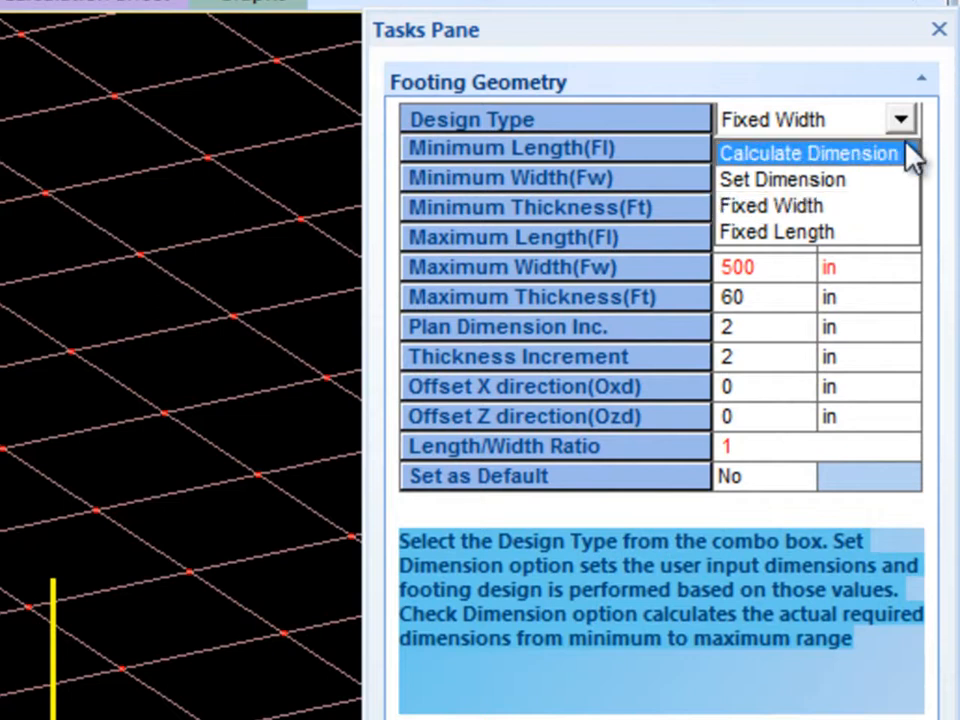
left_click(808, 153)
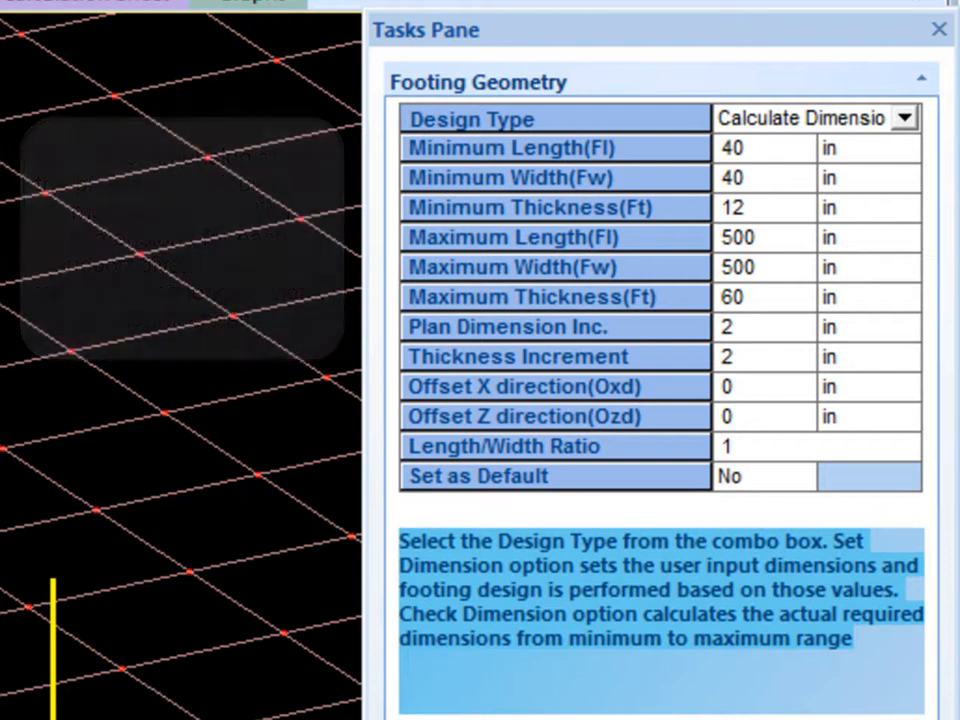
left_click(901, 118)
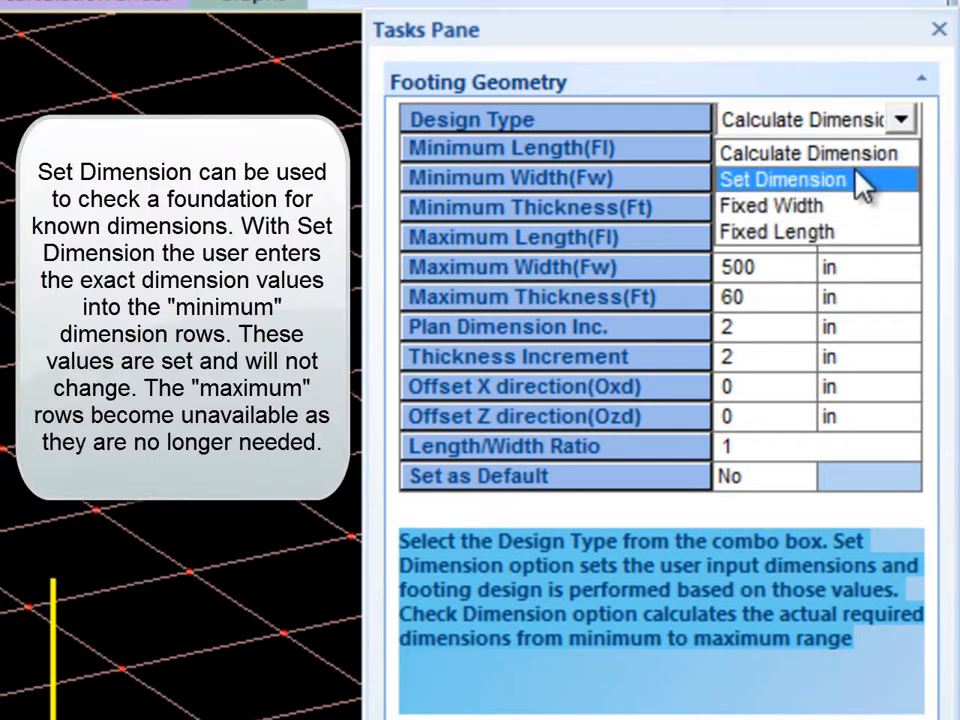
left_click(782, 179)
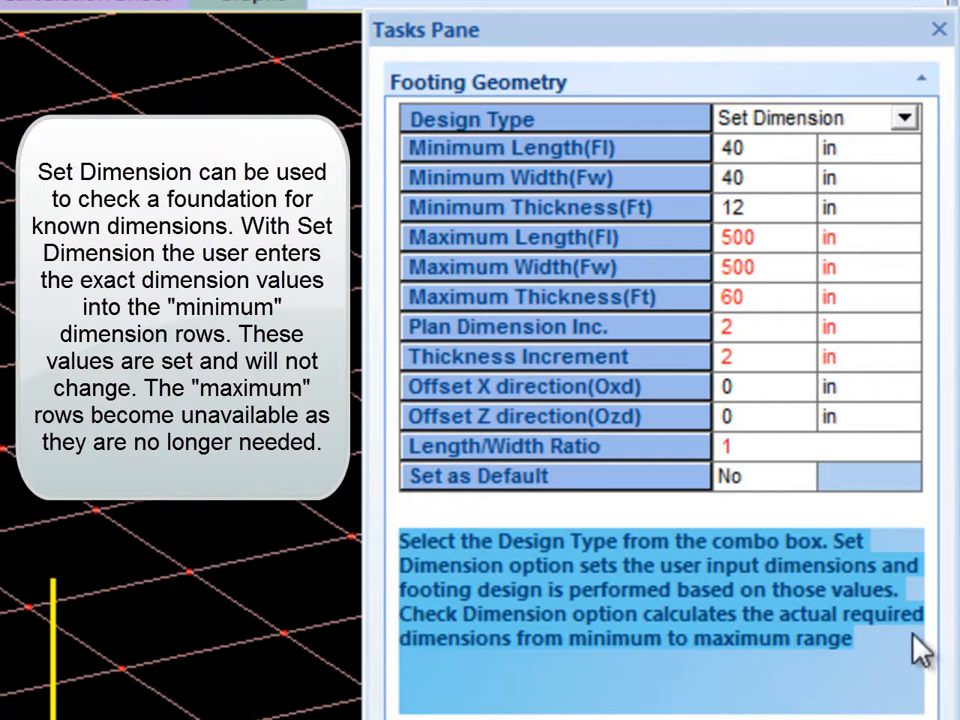
mouse_move(935, 600)
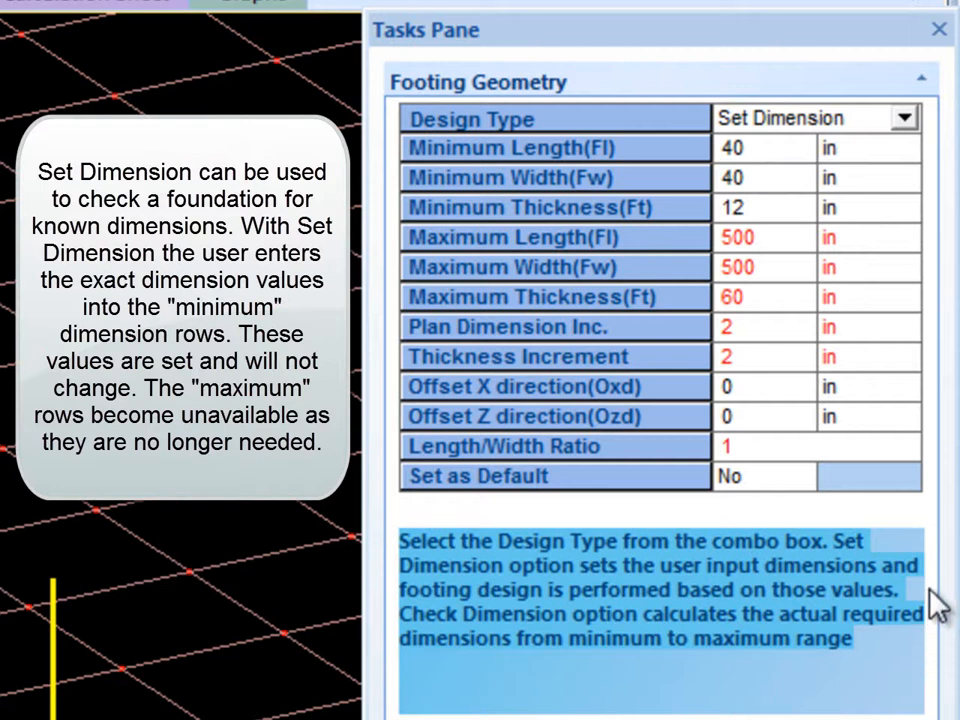
mouse_move(950, 140)
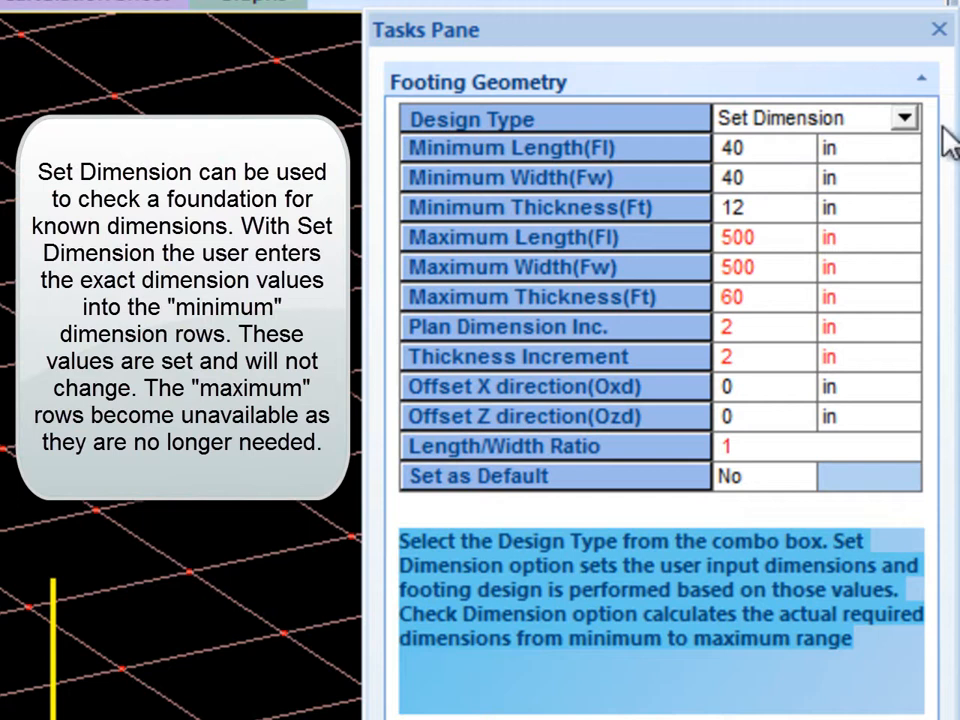
mouse_move(925, 140)
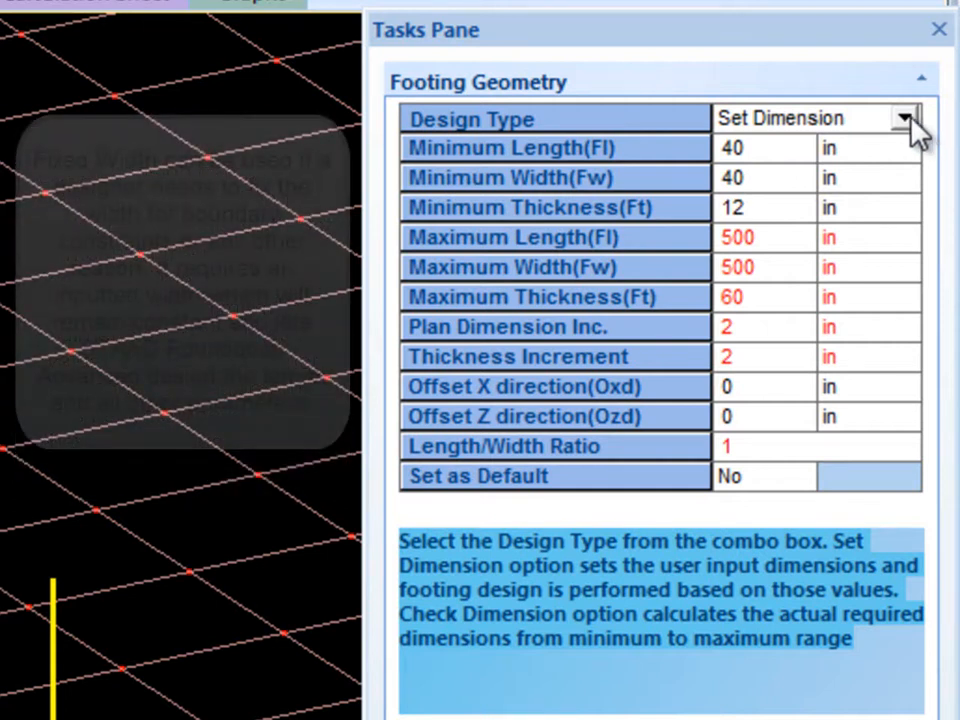
left_click(901, 118)
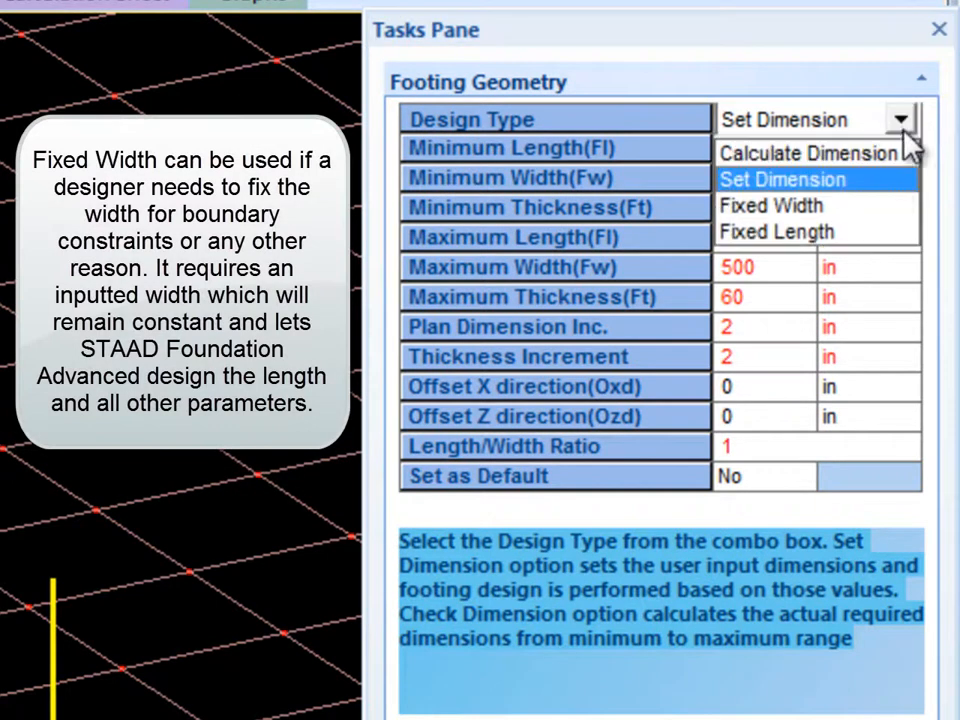
left_click(771, 205)
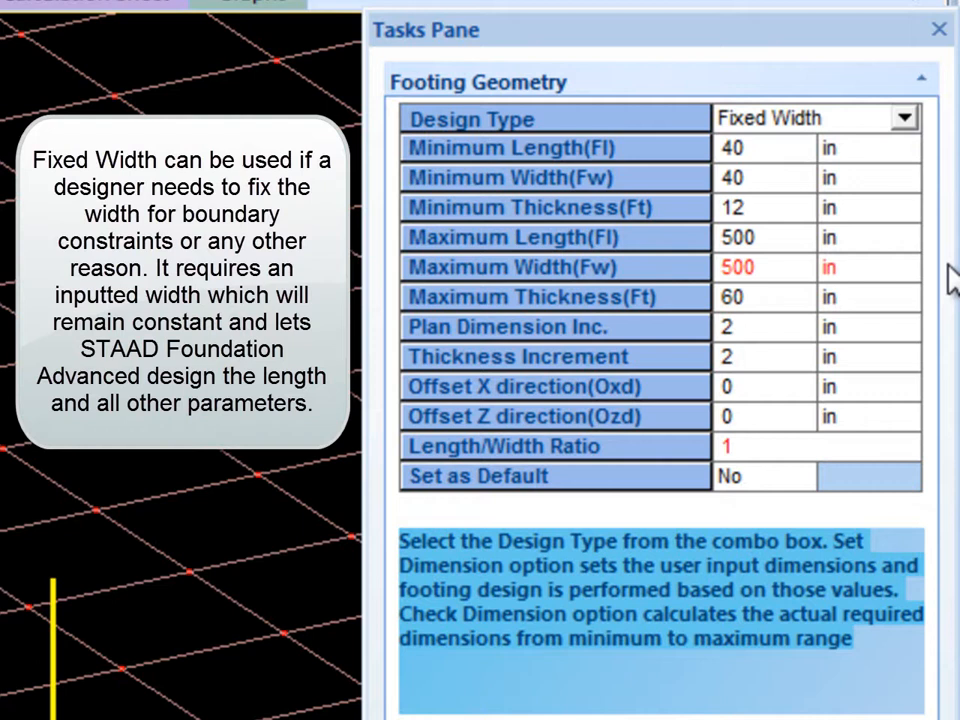
mouse_move(945, 280)
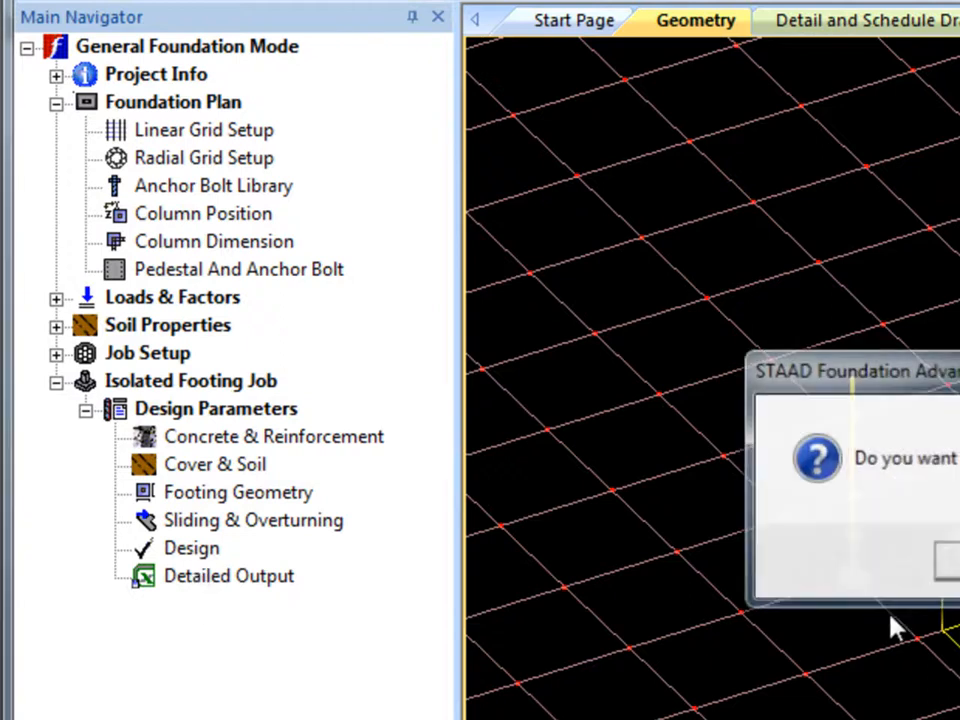
Confirm the prompt so the isolated footing design runs.
left_click(943, 560)
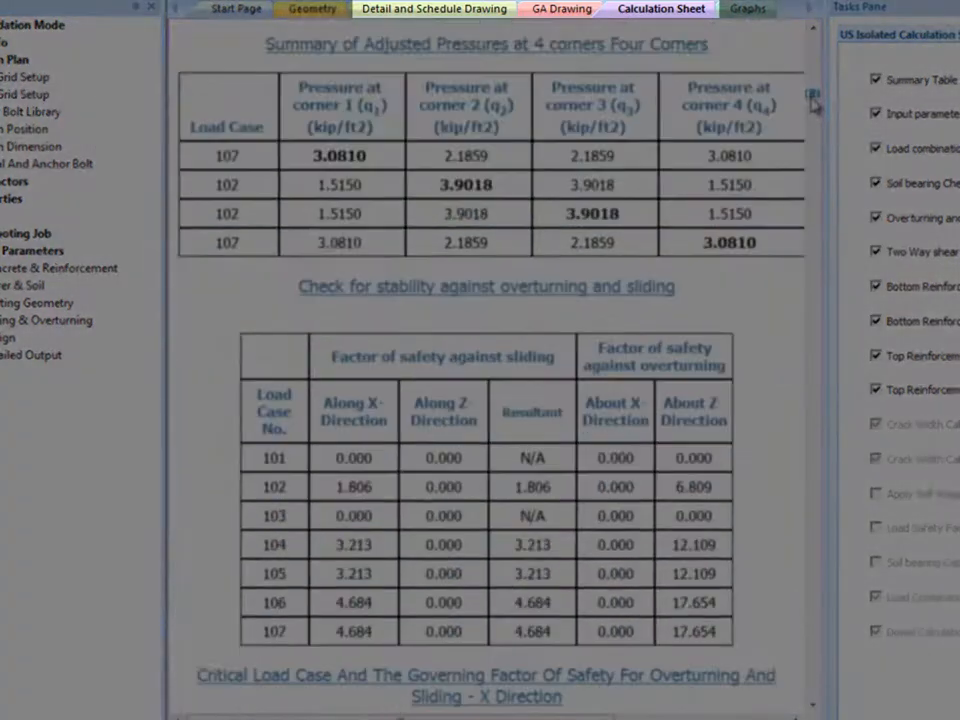
scroll("down", 3)
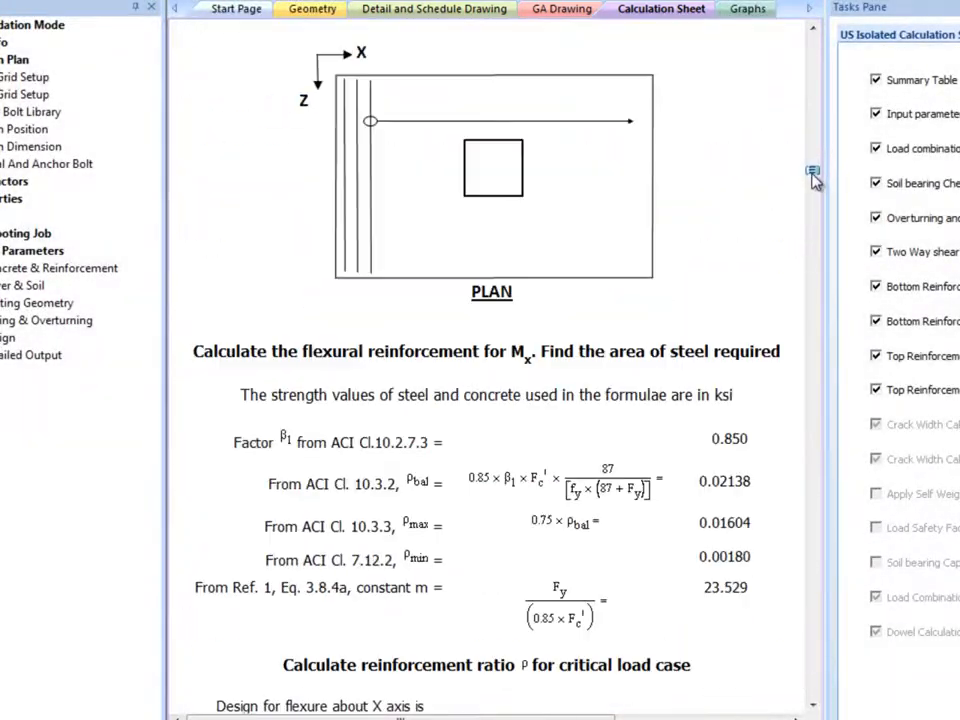
scroll("down", 3)
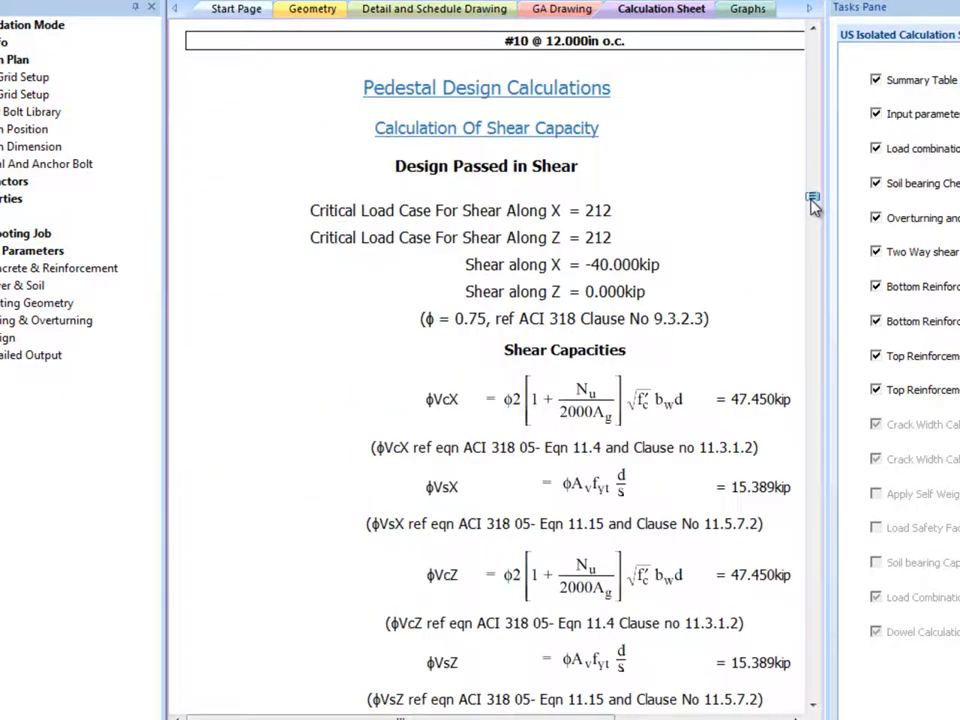
scroll("down", 3)
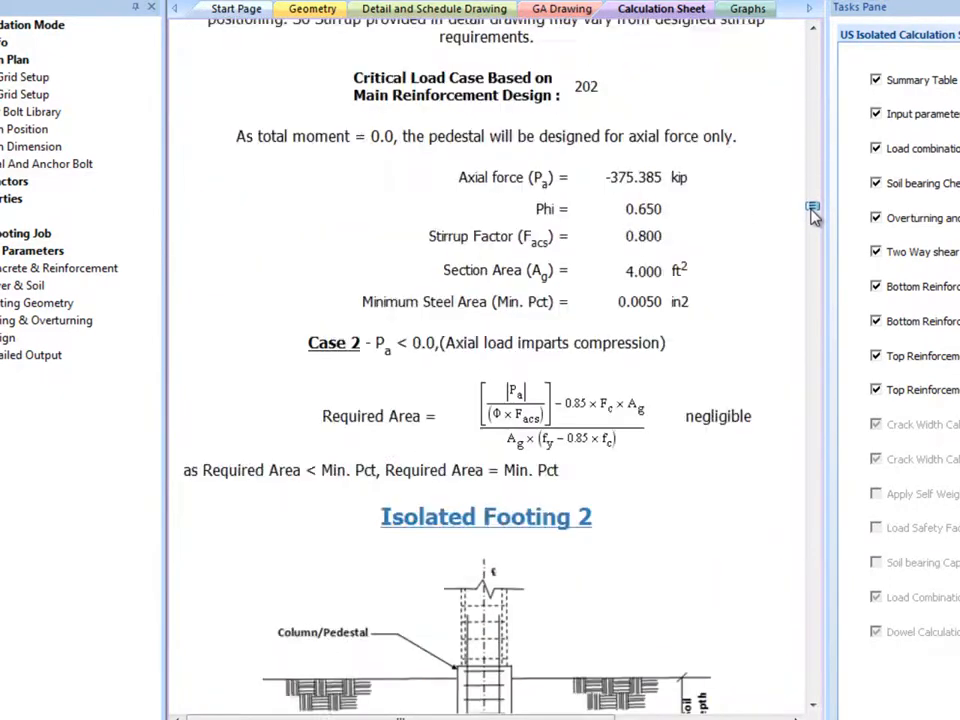
scroll("down", 3)
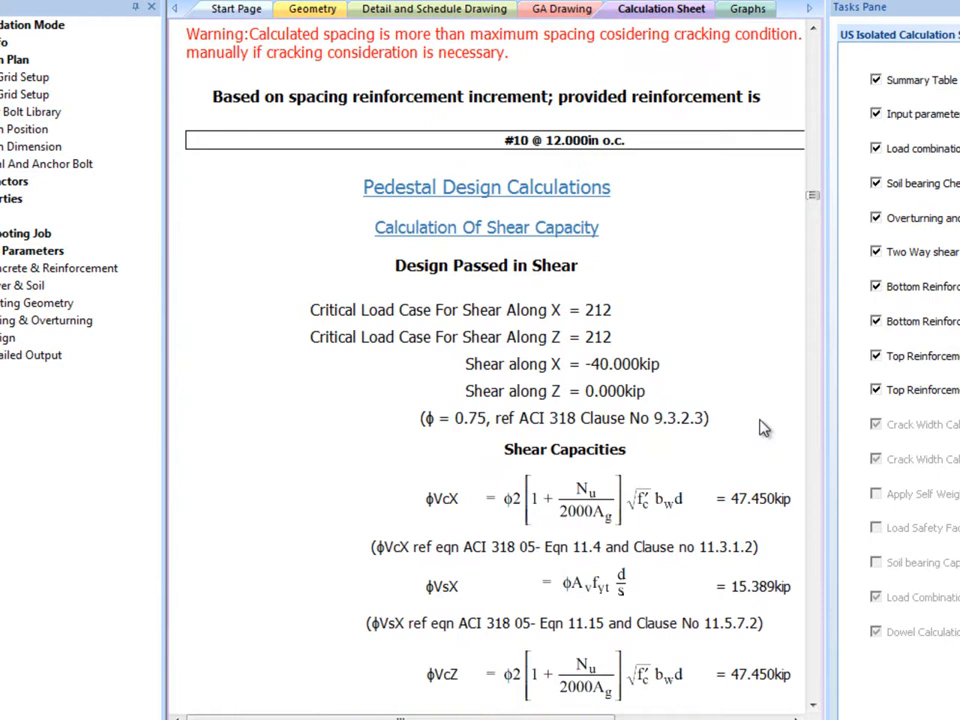
scroll("down", 3)
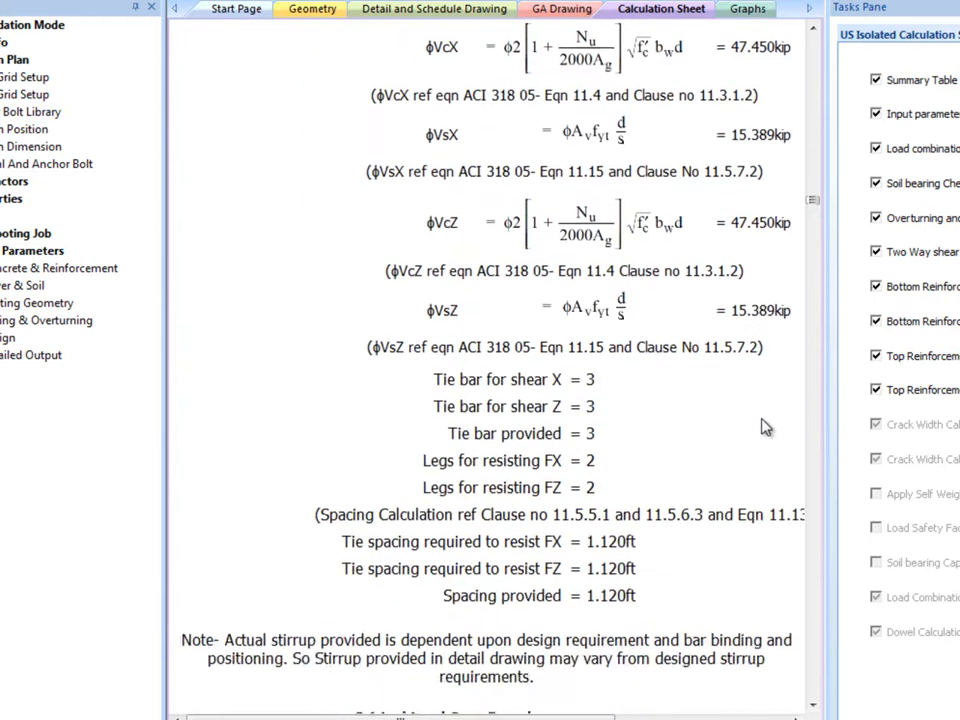
scroll("down", 3)
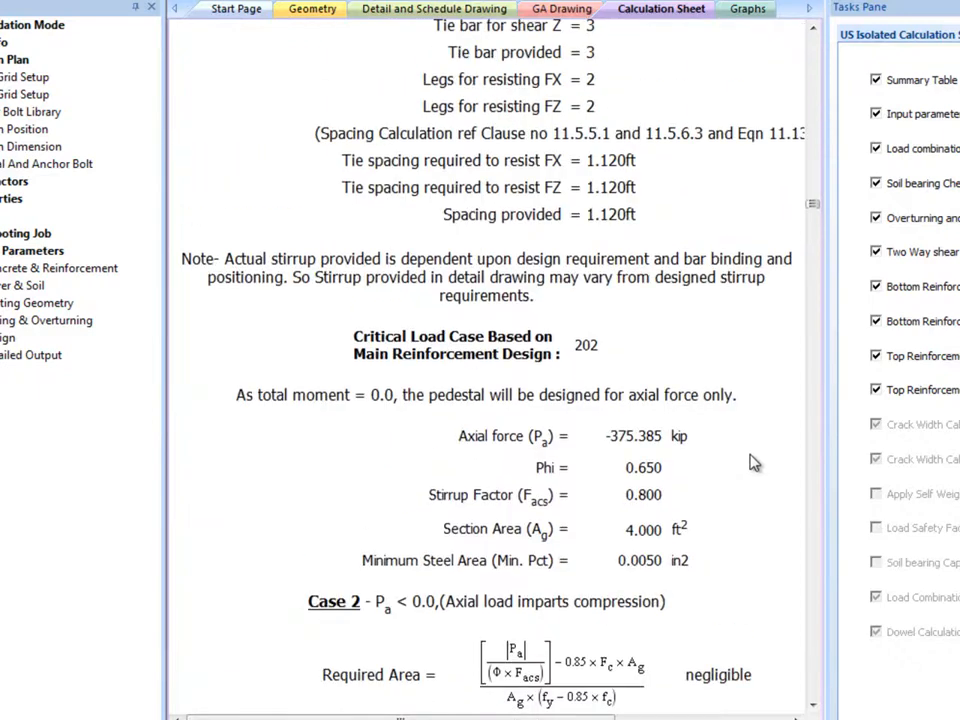
scroll("down", 3)
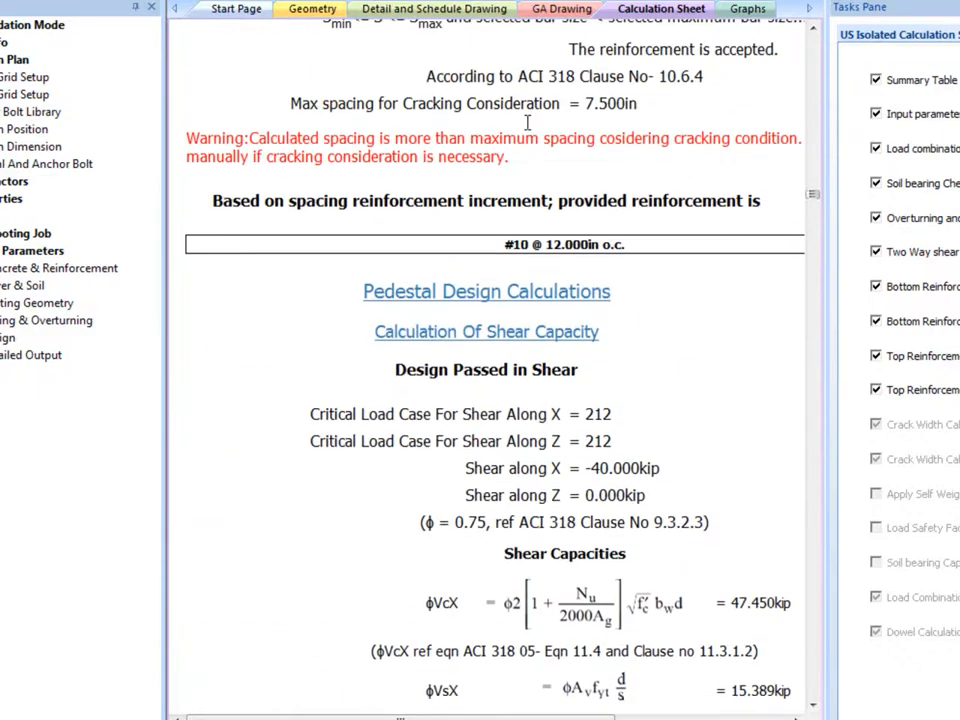
left_click(434, 9)
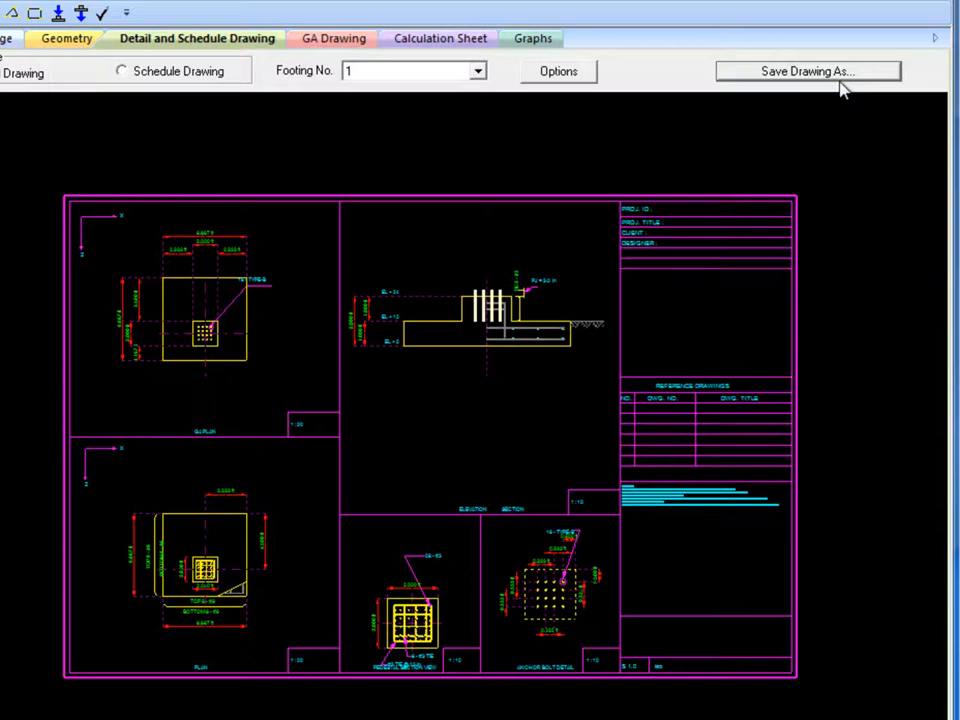
Open Save Drawing As for footing 1's detail drawing, then cancel without saving.
left_click(808, 71)
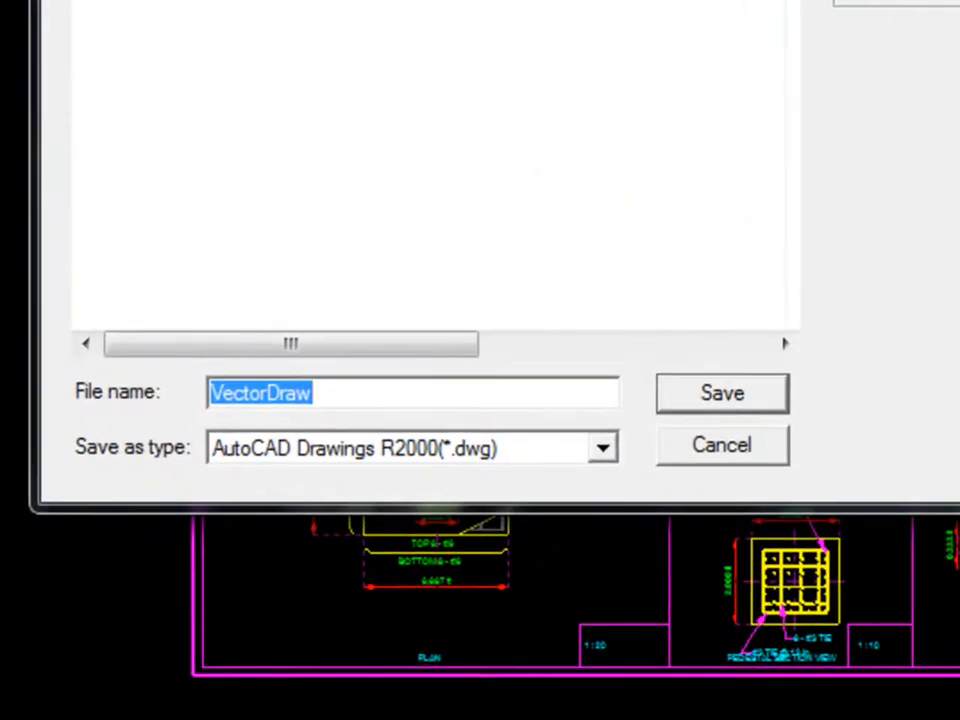
left_click(721, 392)
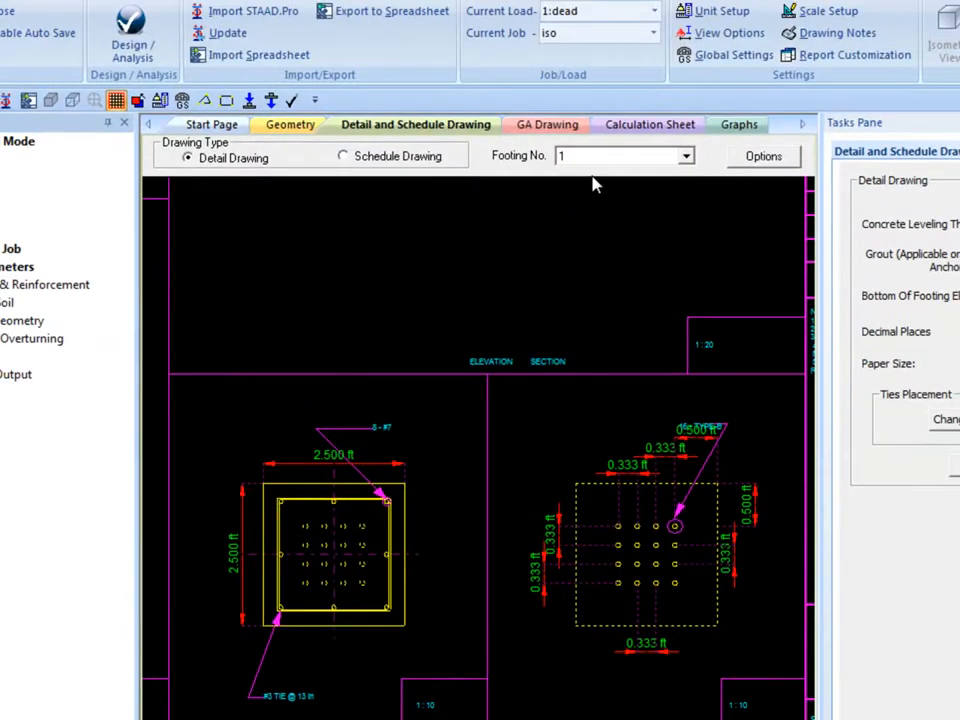
mouse_move(730, 55)
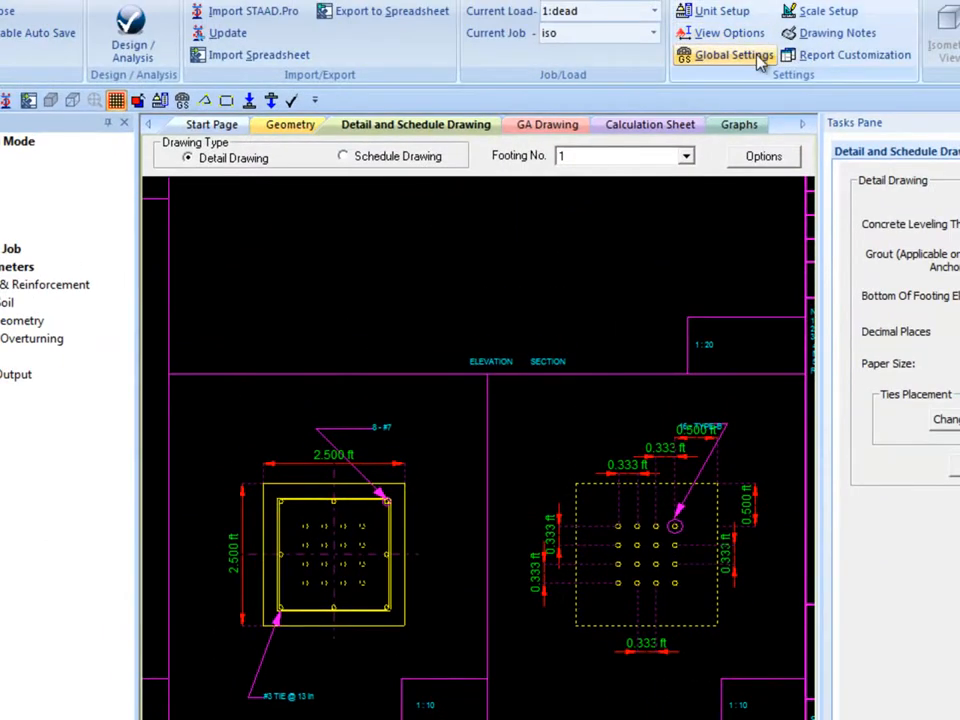
In Global Settings, try uplift-only top reinforcement, then keep Always Calculate.
left_click(732, 55)
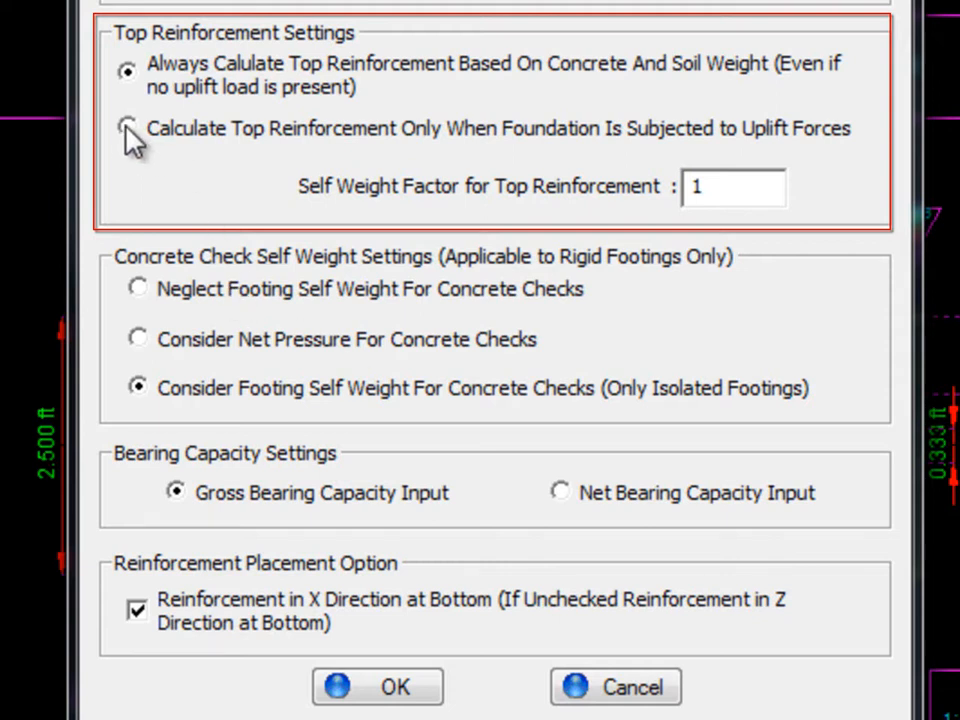
left_click(127, 128)
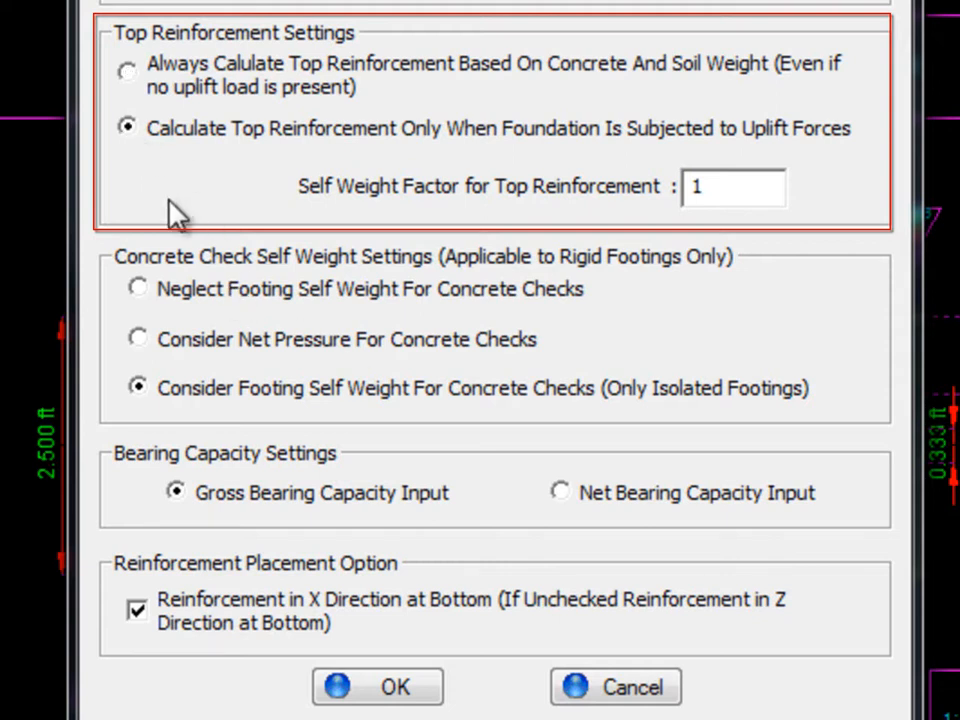
left_click(127, 71)
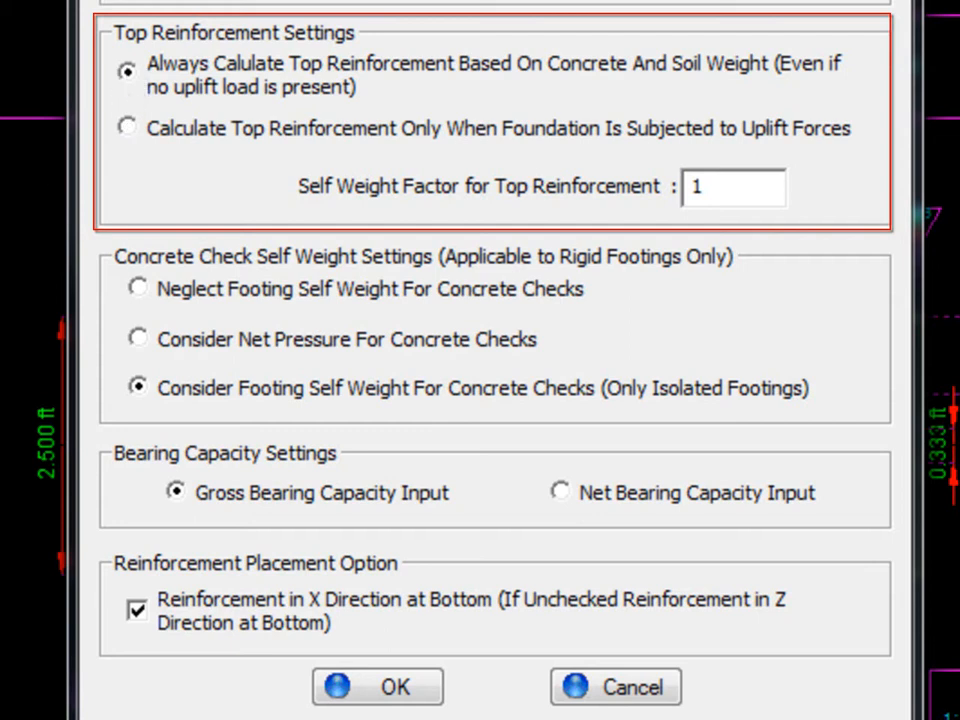
left_click(734, 187)
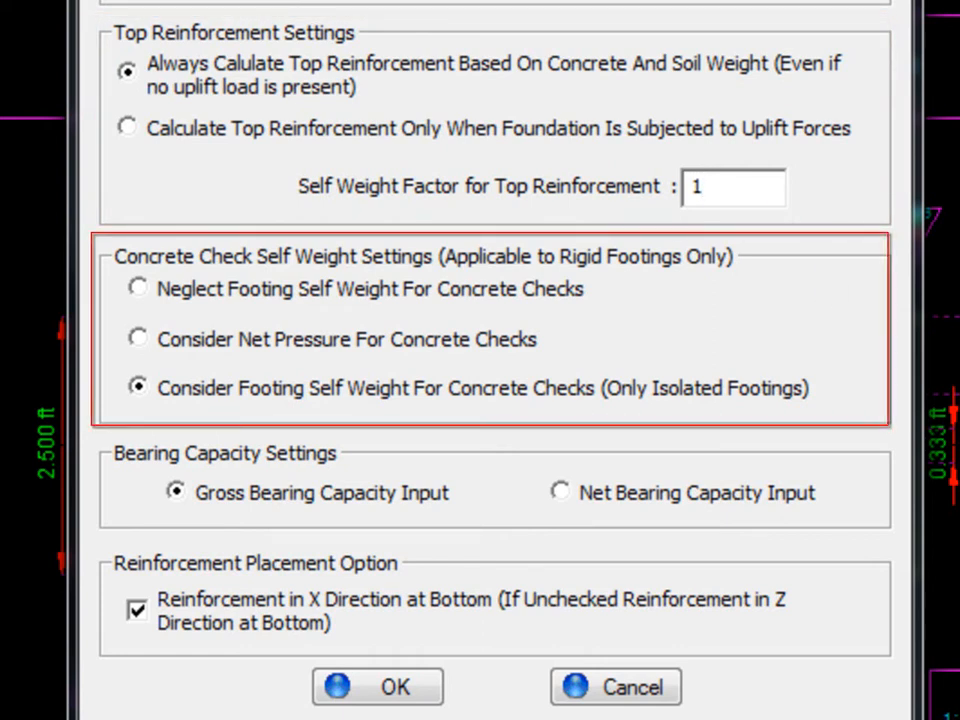
left_click(138, 289)
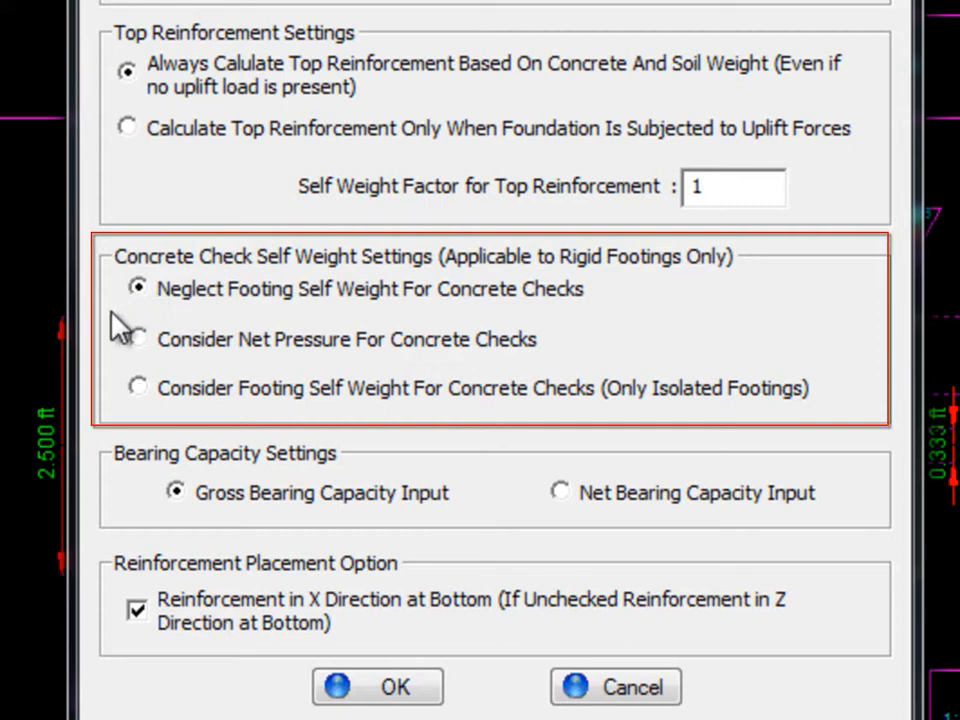
left_click(138, 339)
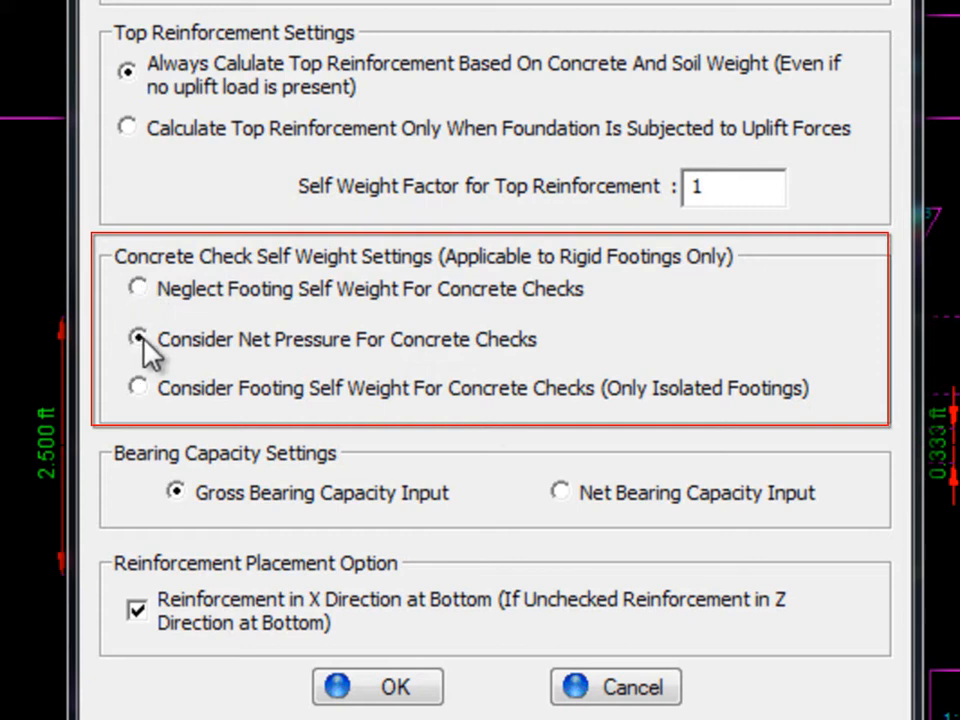
left_click(138, 339)
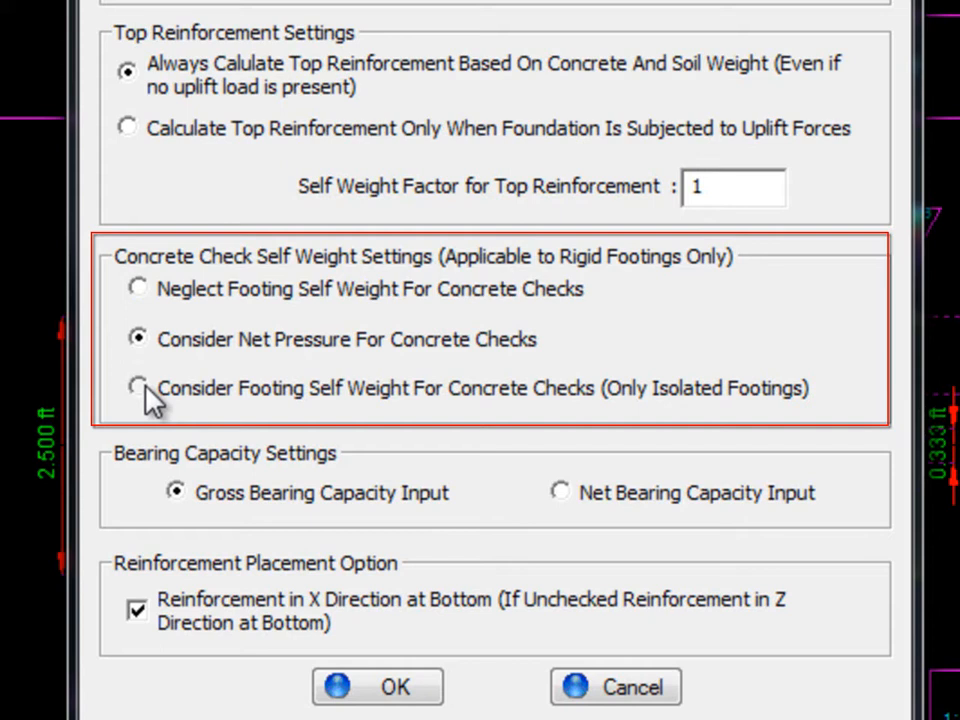
left_click(138, 388)
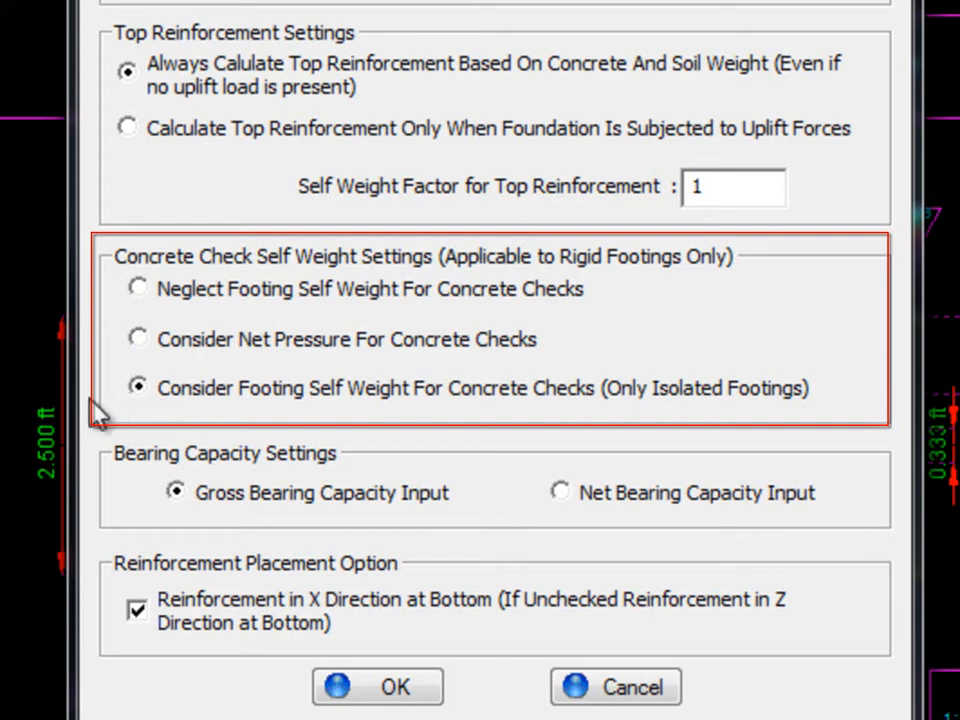
mouse_move(95, 420)
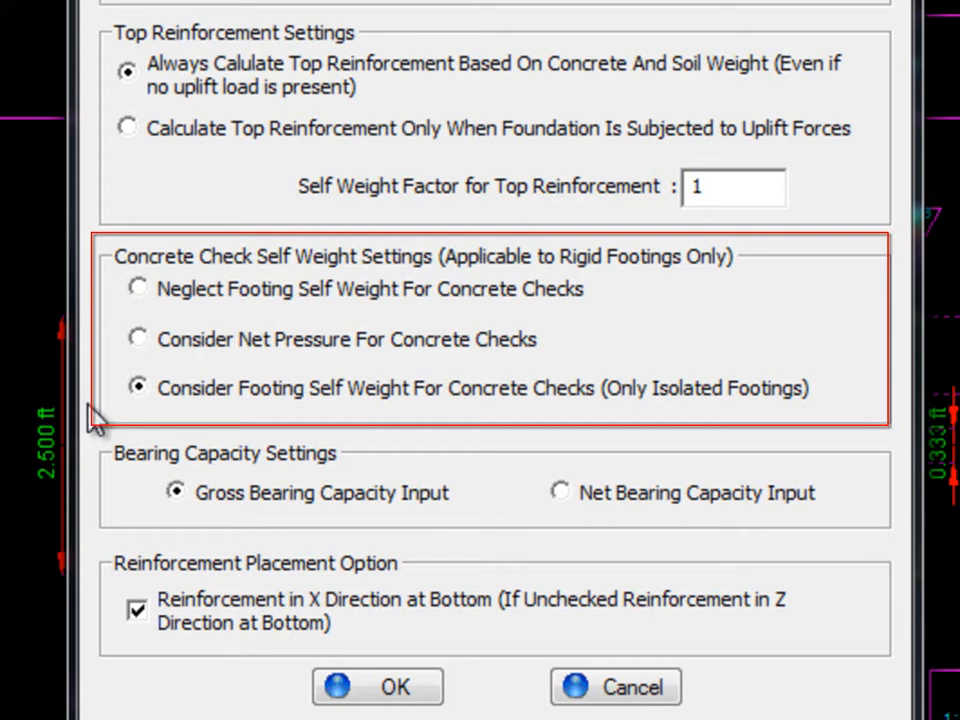
mouse_move(100, 475)
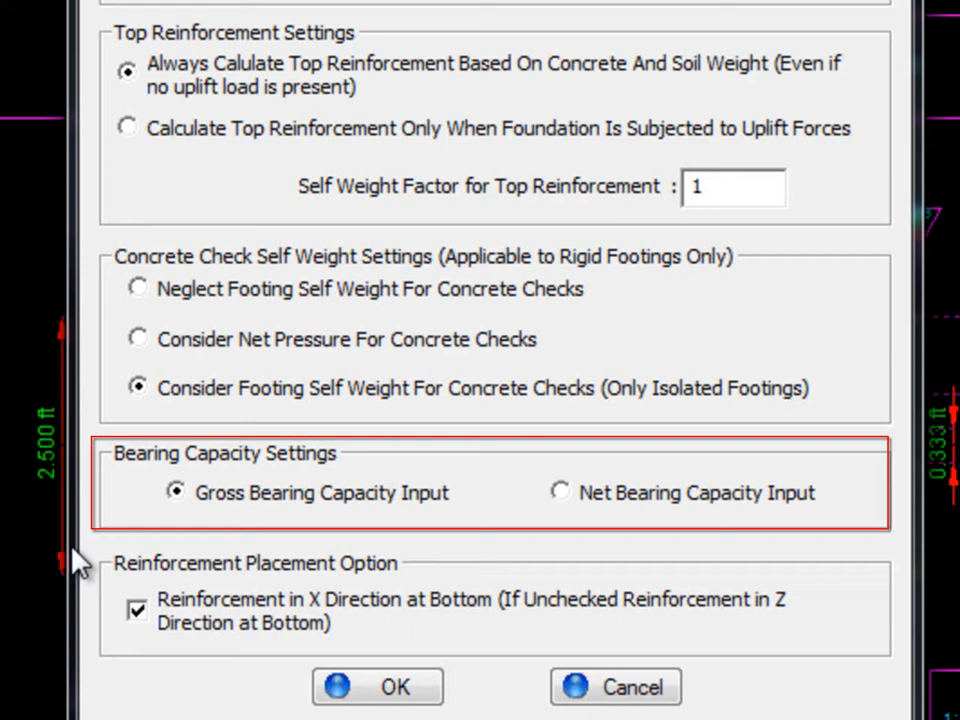
left_click(560, 490)
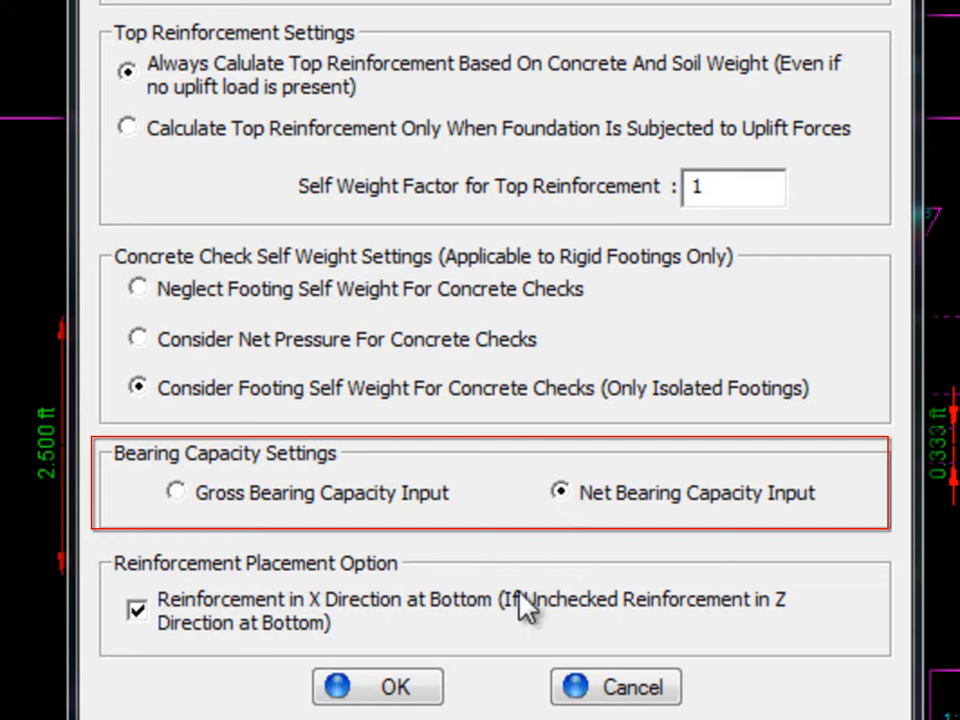
left_click(176, 492)
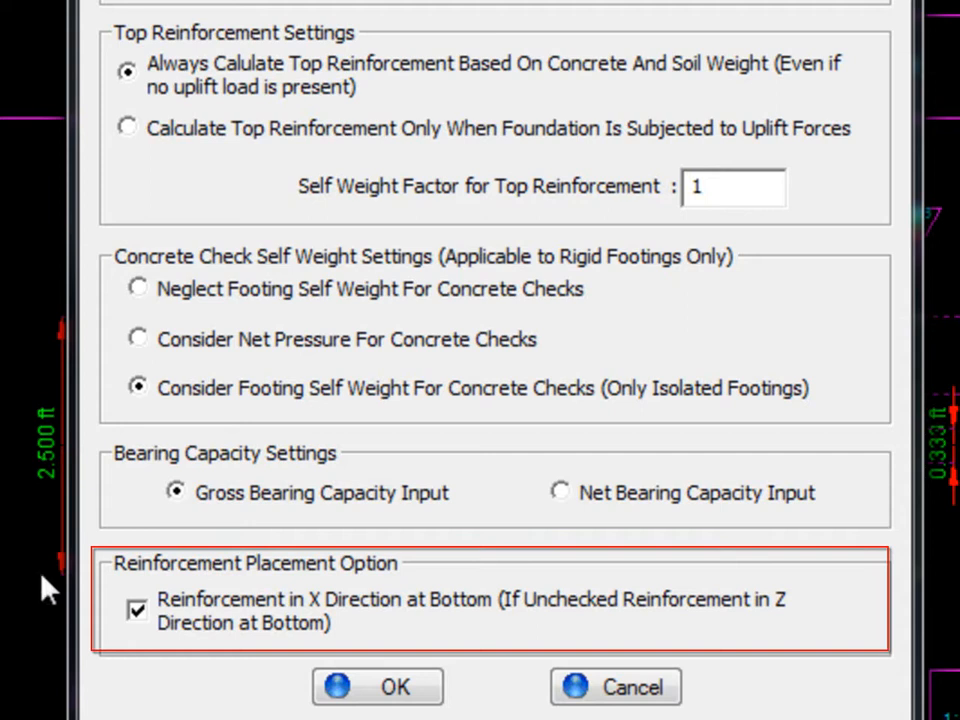
left_click(137, 610)
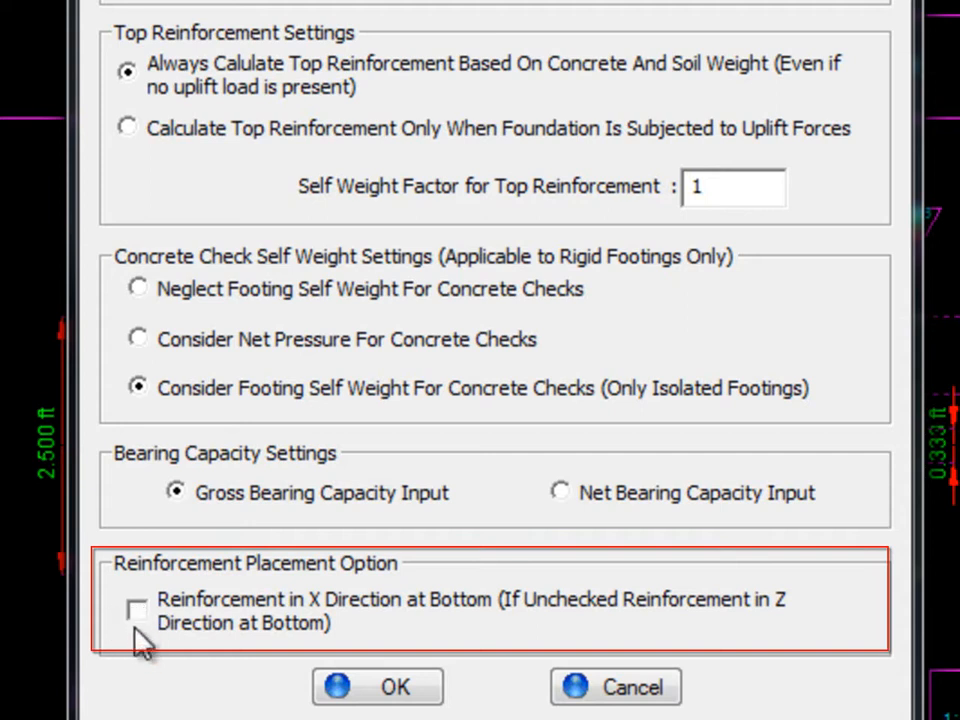
left_click(137, 611)
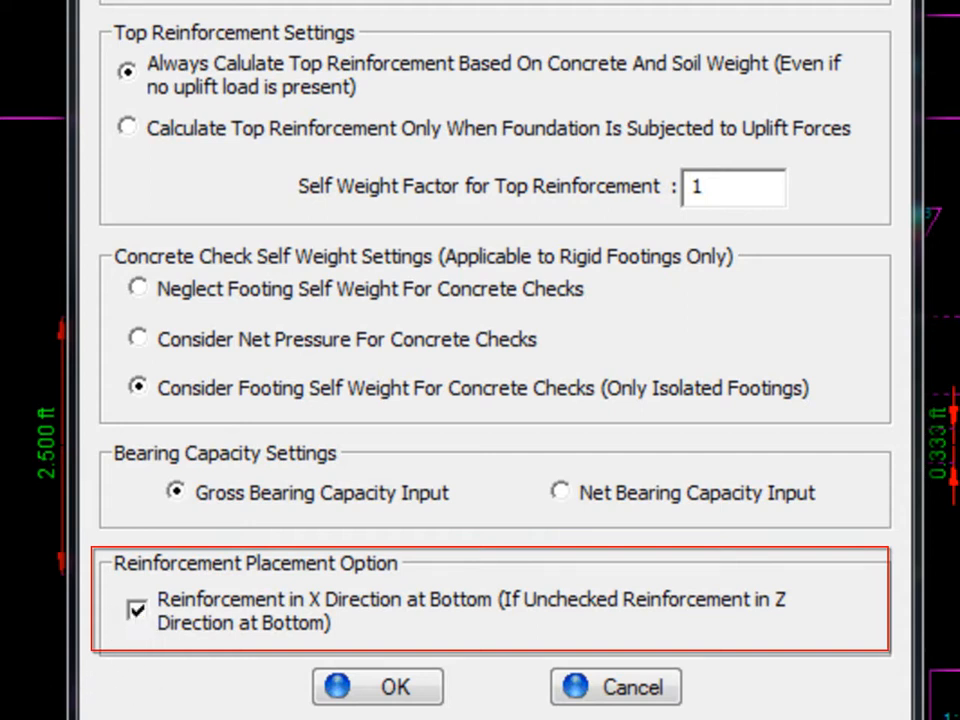